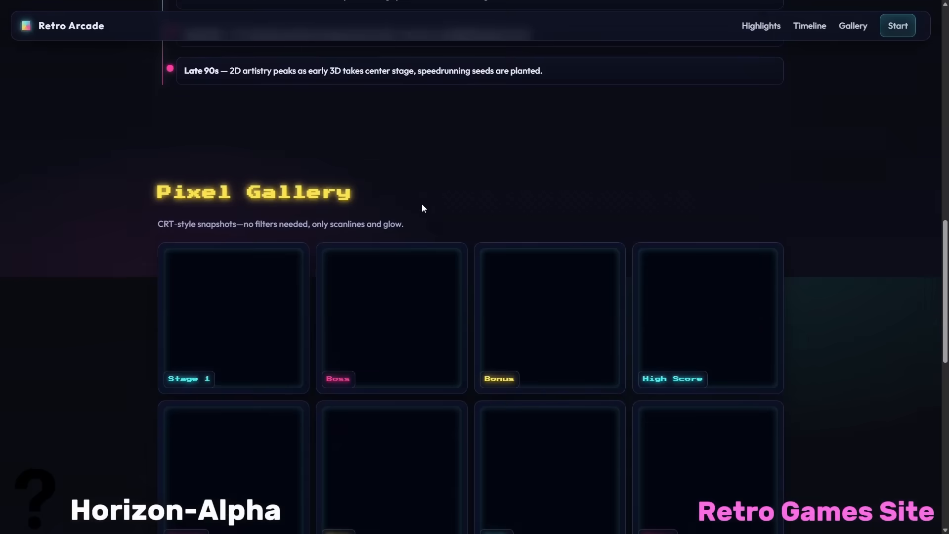
# - Scroll through the Retro Arcade and Aurora landing page demos
pyautogui.scroll(-3)
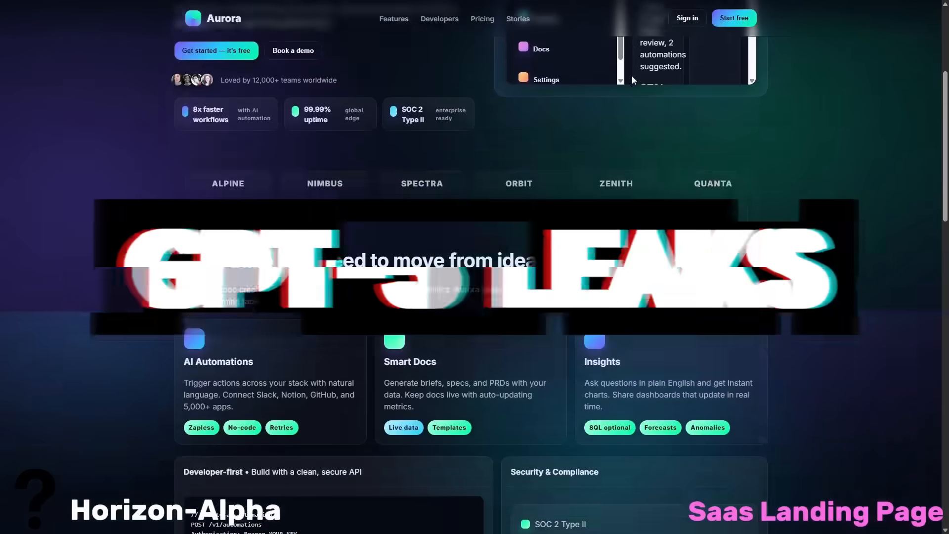
pyautogui.scroll(-3)
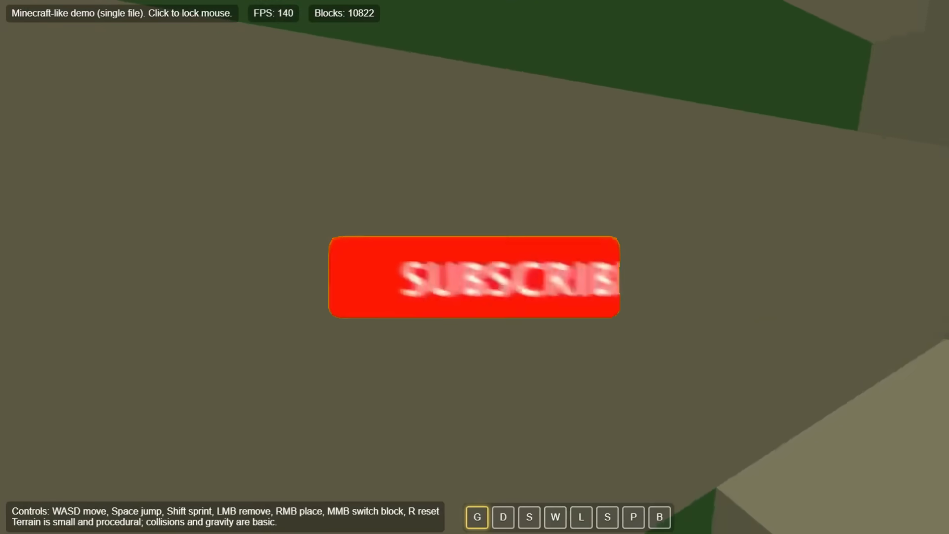
# - Bring up the Horizon Alpha chat showing the reply '128'
pyautogui.click(474, 277)
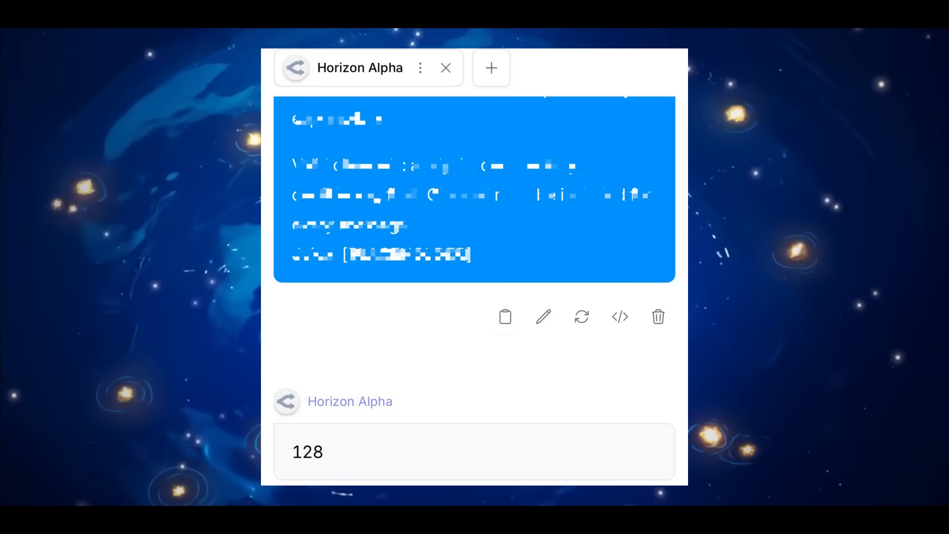
# - Play Paddle, go Back to the mini games menu, then open the LoCoDiff table
pyautogui.click(619, 316)
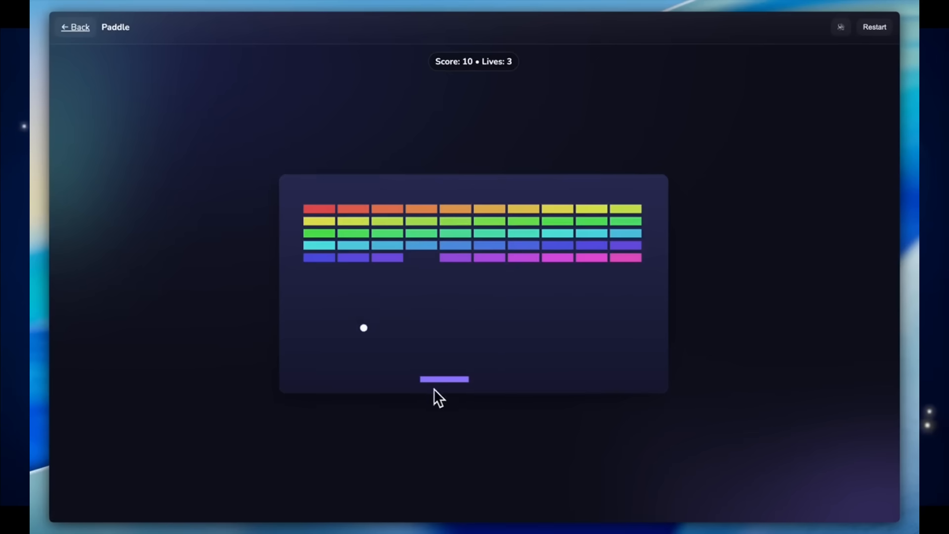
pyautogui.moveTo(373, 395)
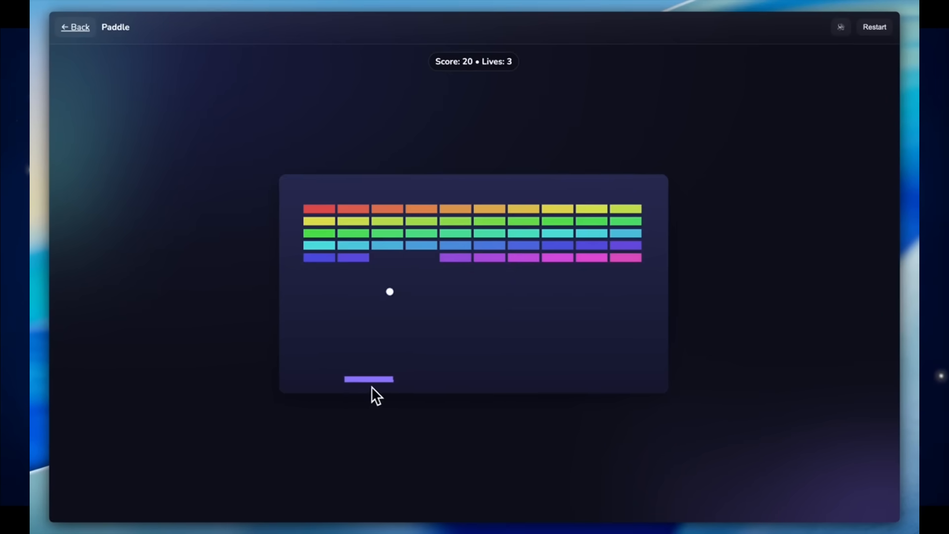
pyautogui.moveTo(426, 379)
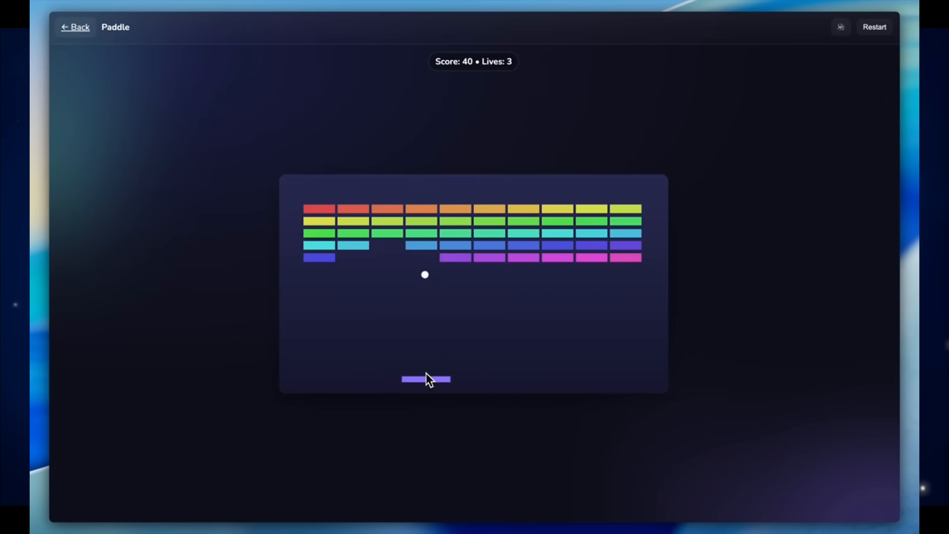
pyautogui.click(75, 27)
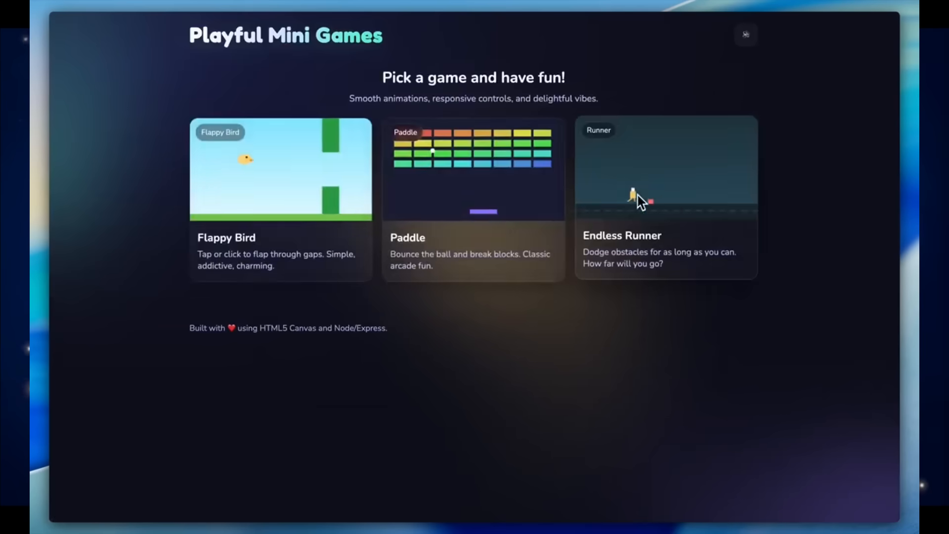
pyautogui.click(665, 198)
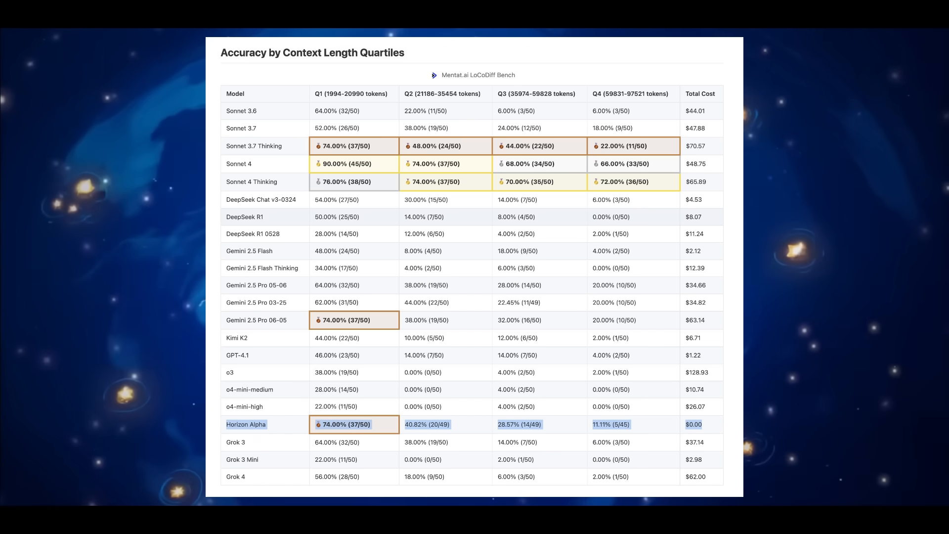
# - View Horizon Alpha's API sample code, then return to its Overview provider stats
pyautogui.click(245, 423)
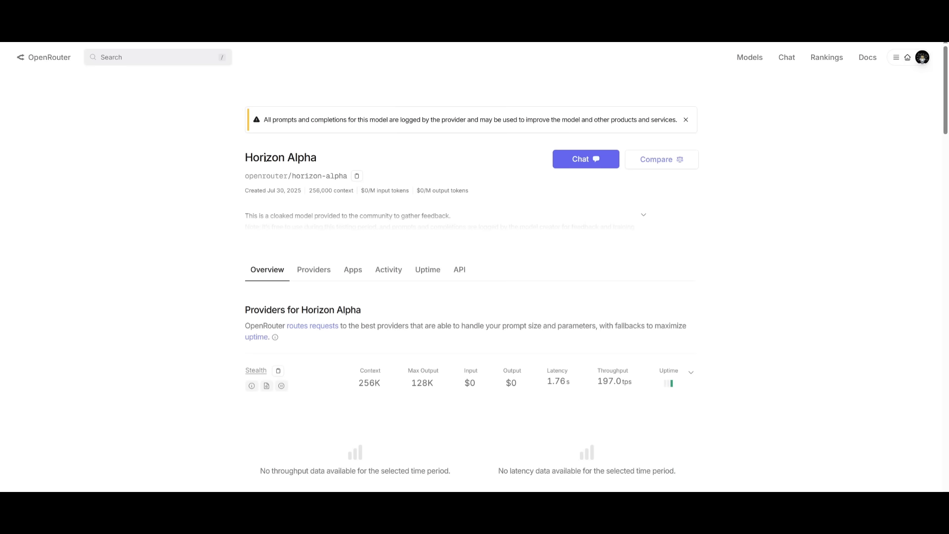
pyautogui.moveTo(427, 269)
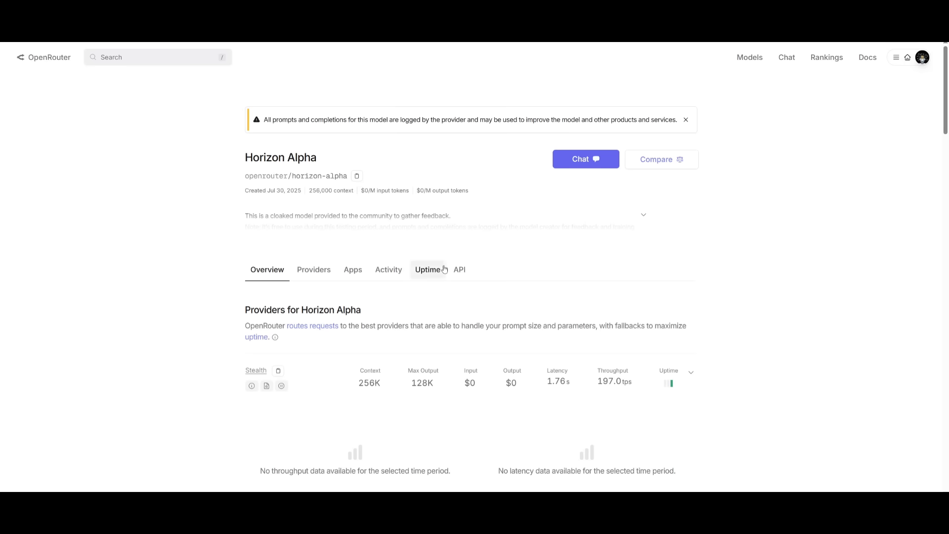
pyautogui.click(459, 269)
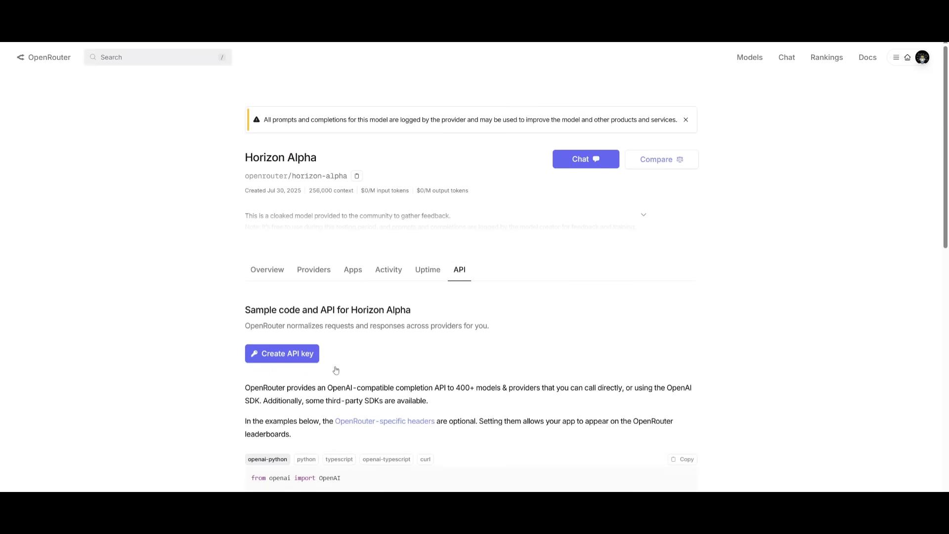
pyautogui.click(266, 269)
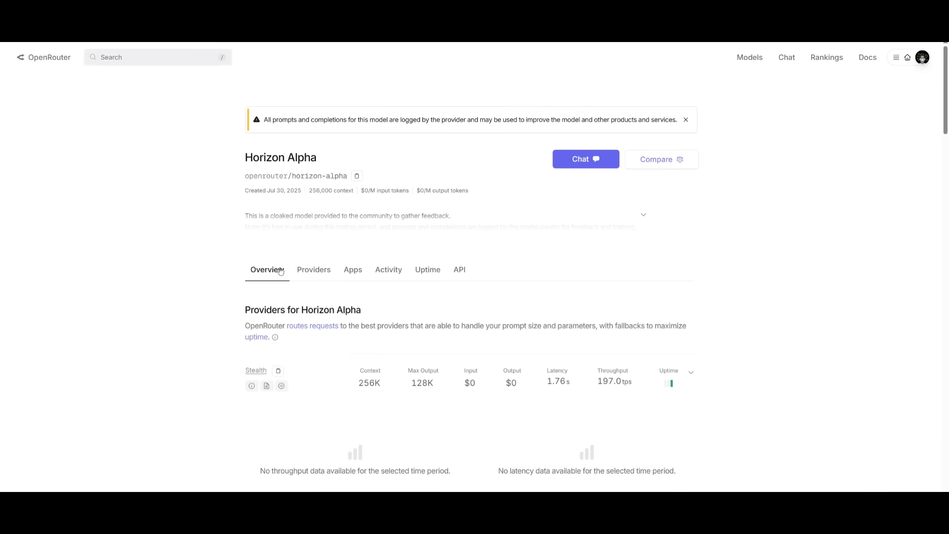
pyautogui.moveTo(344, 395)
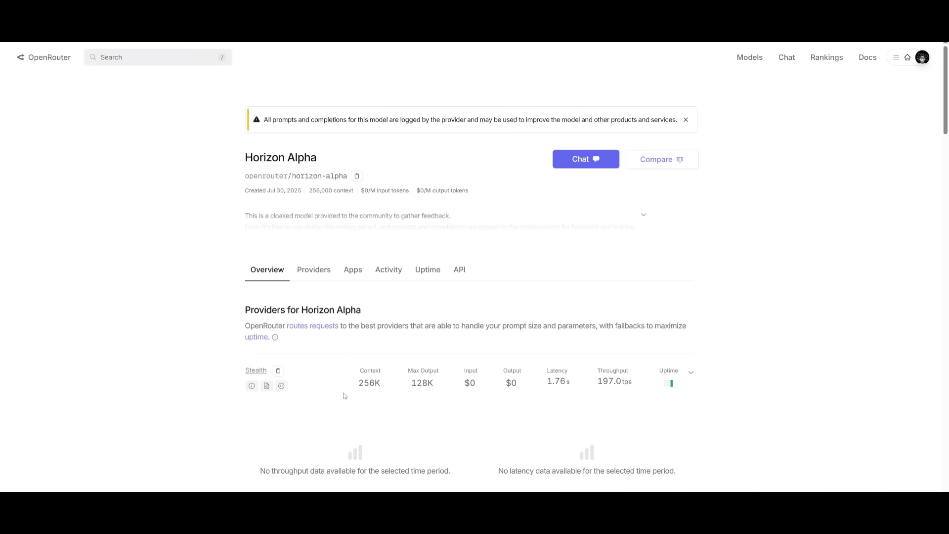
pyautogui.moveTo(369, 383)
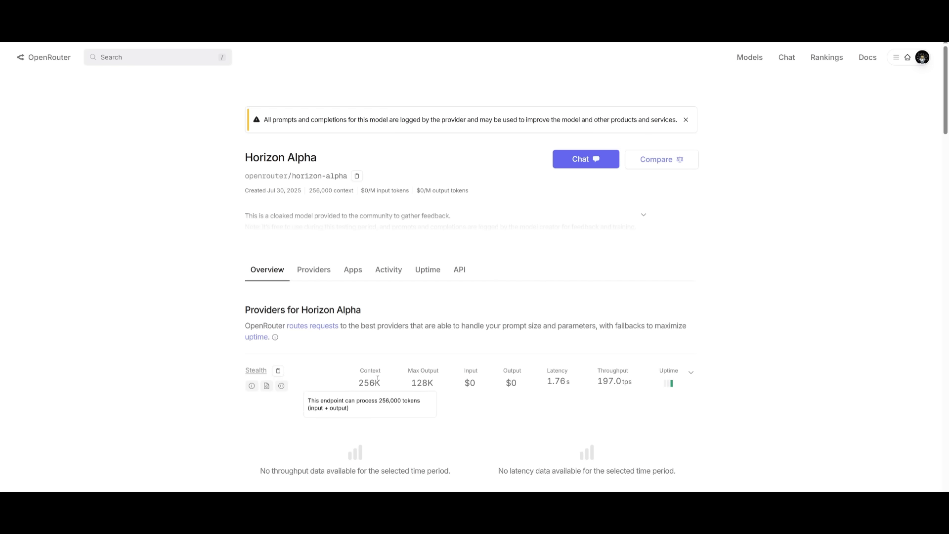
pyautogui.moveTo(421, 383)
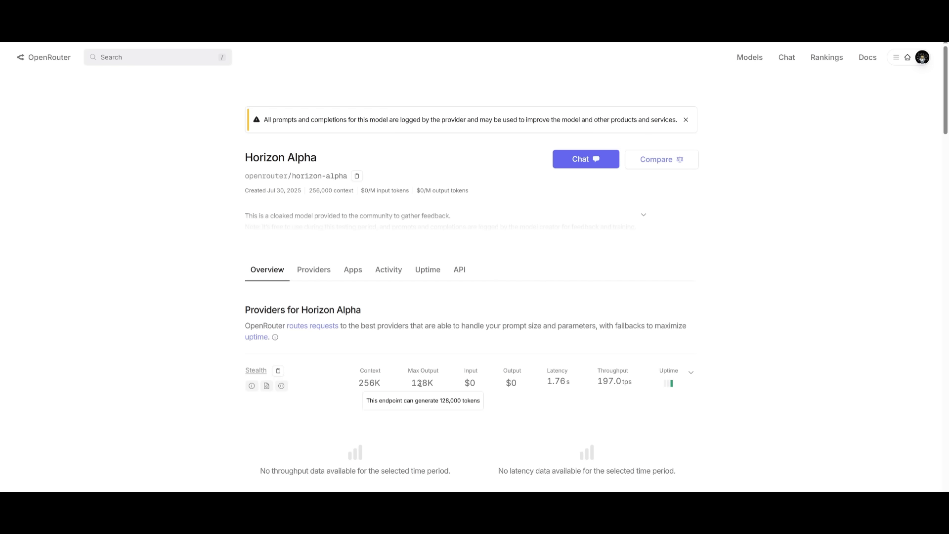
pyautogui.moveTo(185, 177)
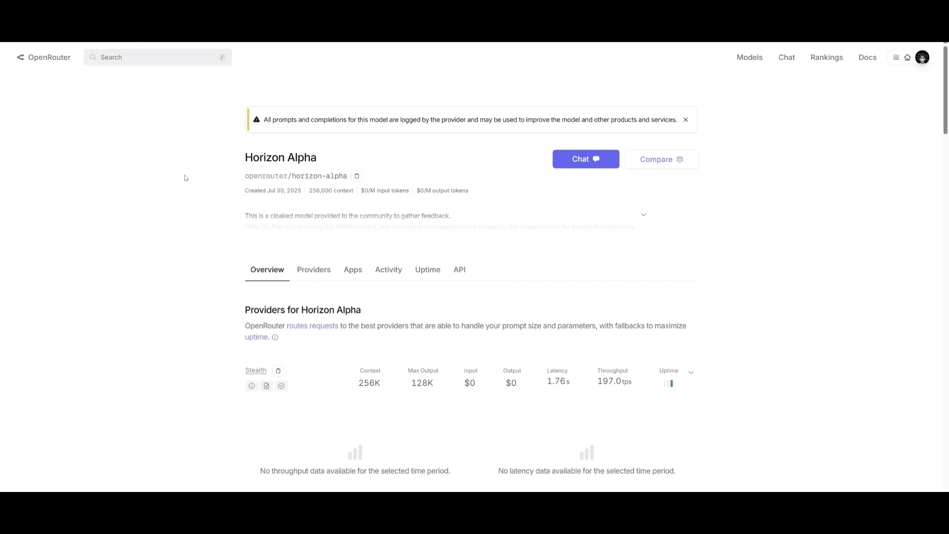
pyautogui.moveTo(259, 121)
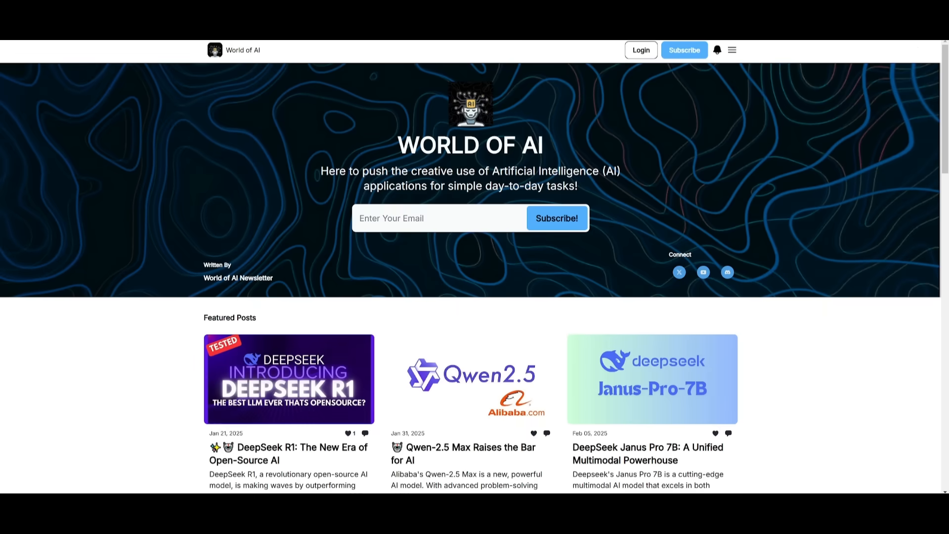
pyautogui.moveTo(314, 196)
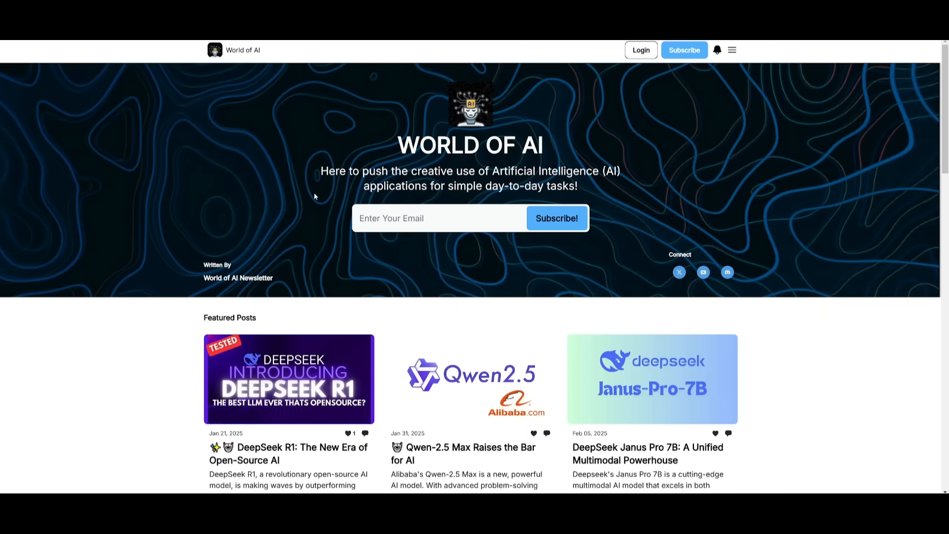
# - Scroll the World of AI homepage through Featured, Latest and Archive posts to the footer
pyautogui.scroll(-3)
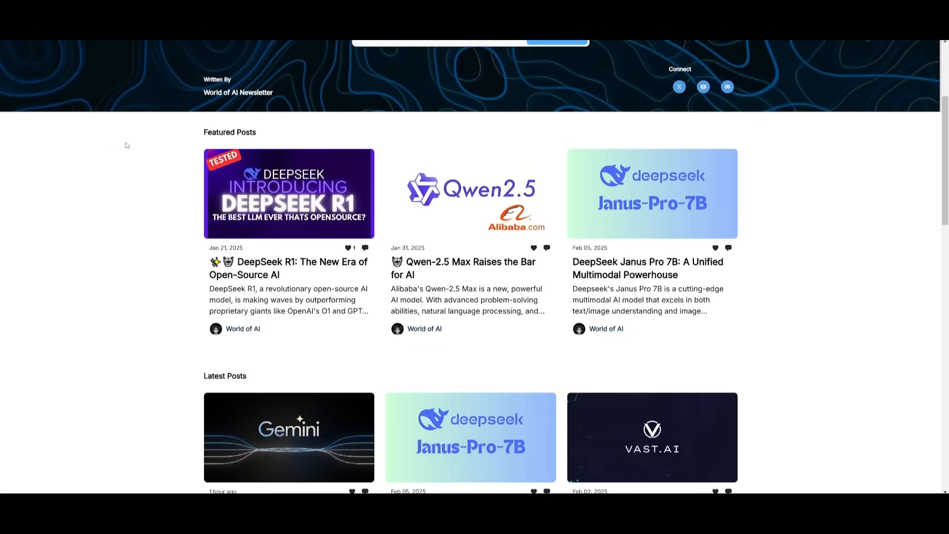
pyautogui.scroll(-3)
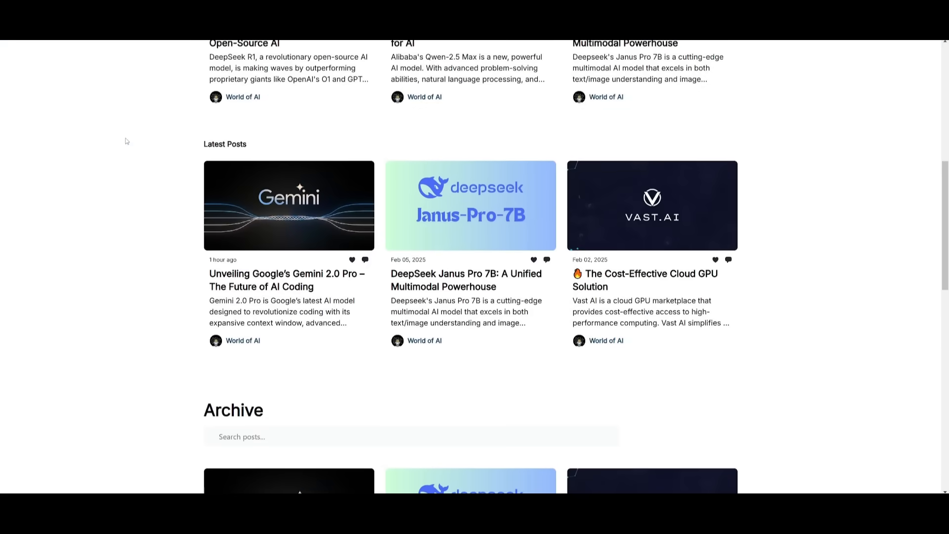
pyautogui.scroll(-3)
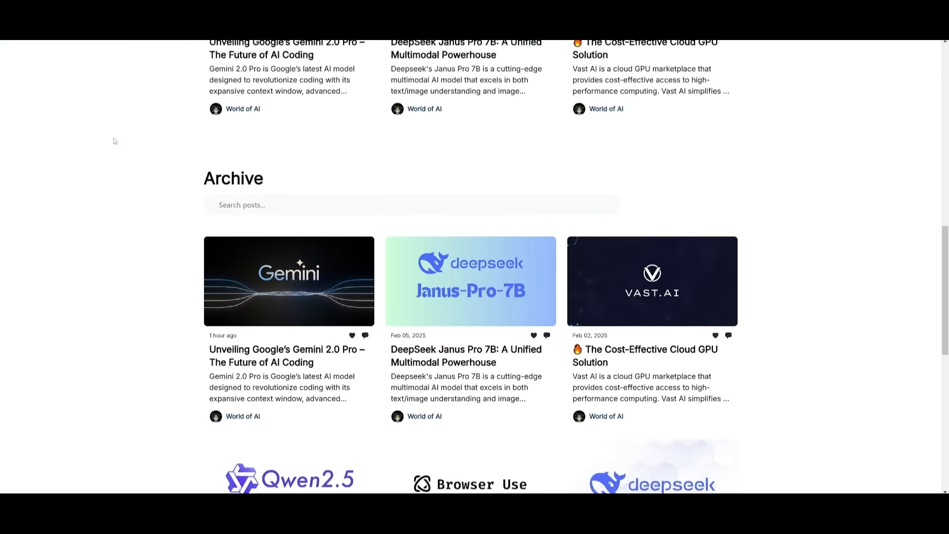
pyautogui.scroll(-3)
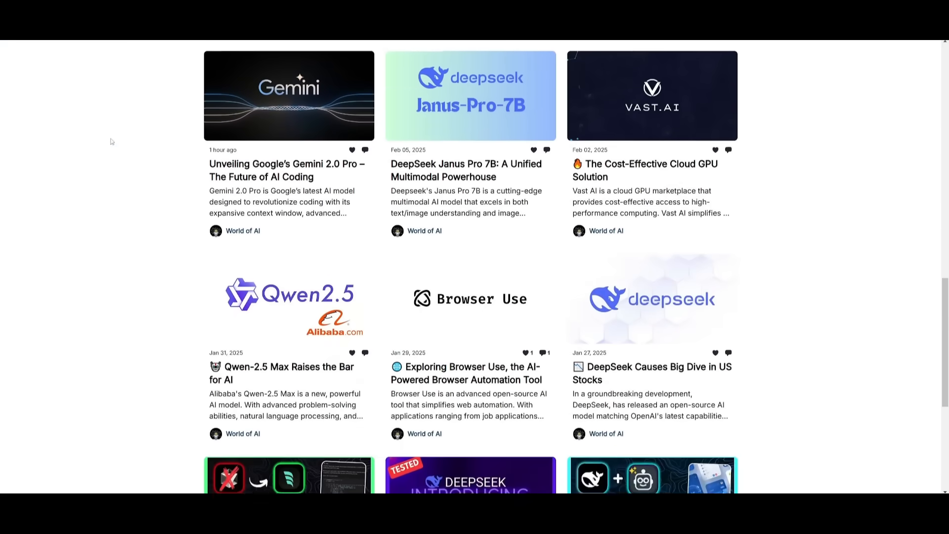
pyautogui.scroll(-3)
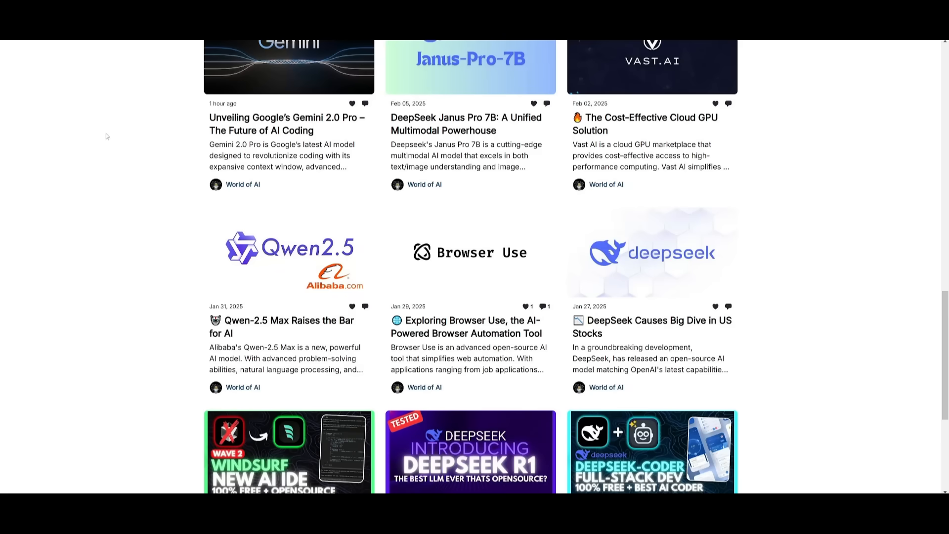
pyautogui.scroll(-3)
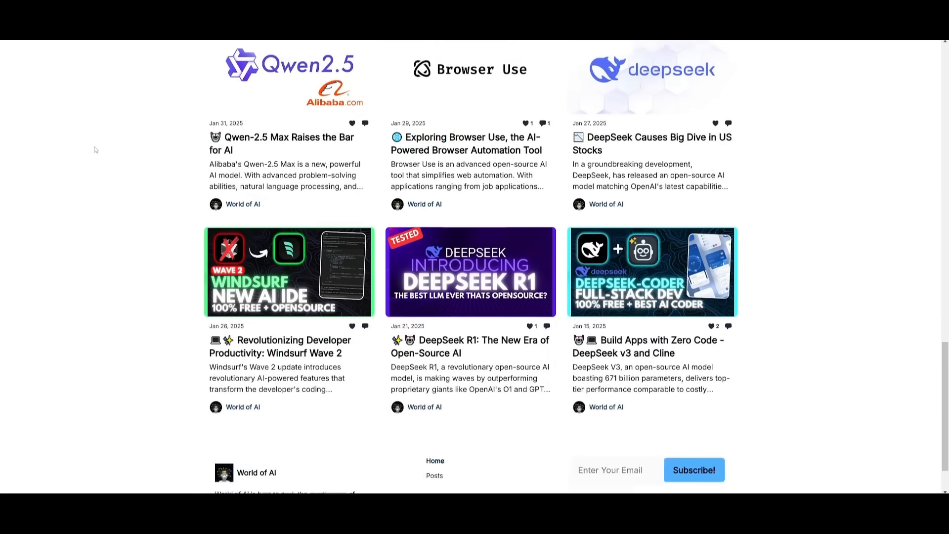
pyautogui.scroll(-3)
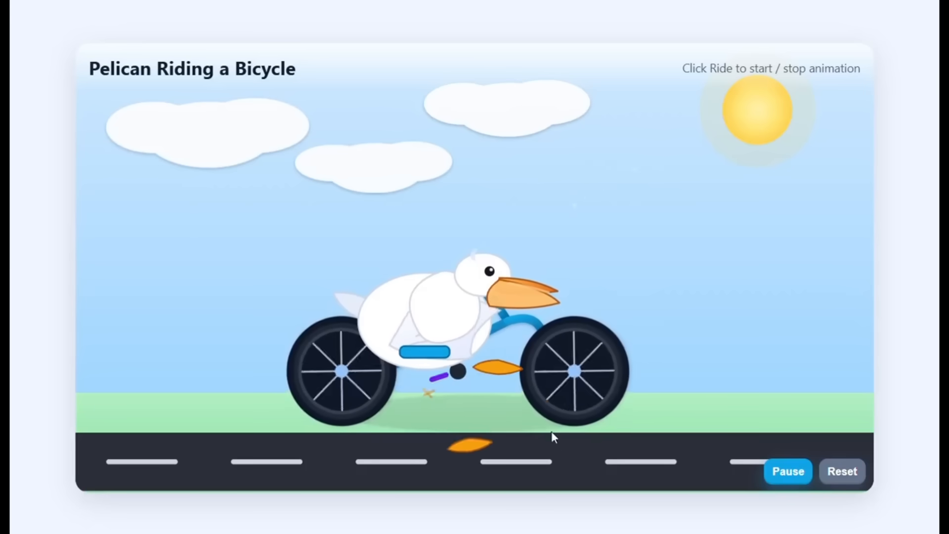
# - Reset the pelican animation, toggle Ride to start it, and Pause to stop it
pyautogui.click(787, 471)
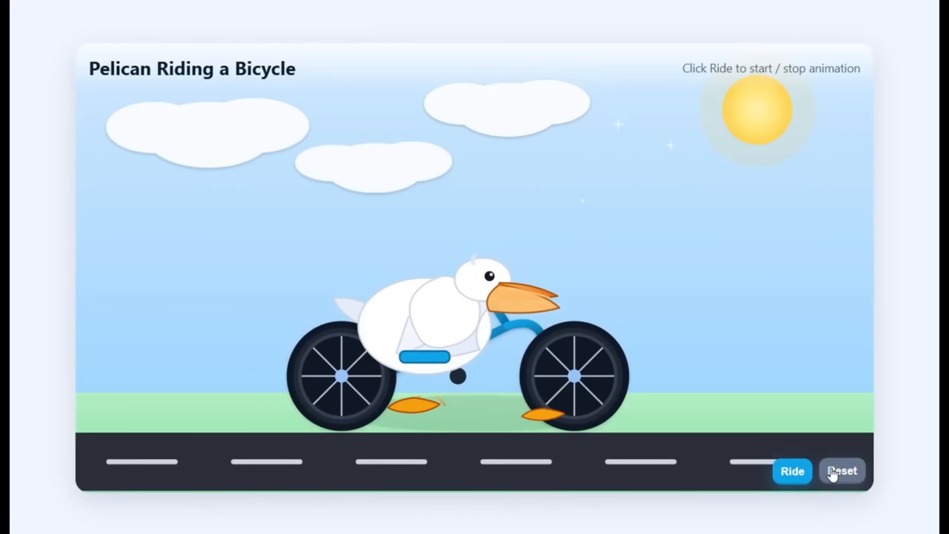
pyautogui.click(792, 471)
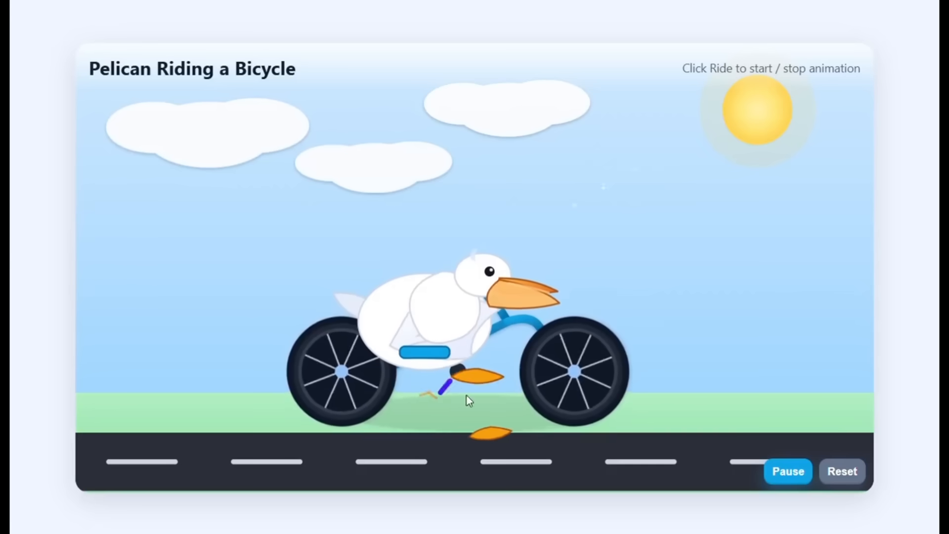
pyautogui.click(787, 471)
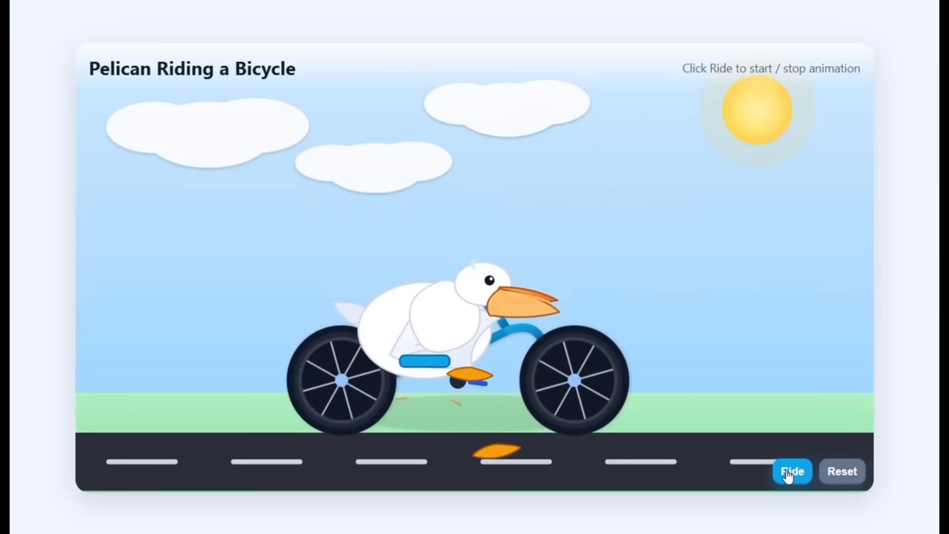
pyautogui.click(792, 471)
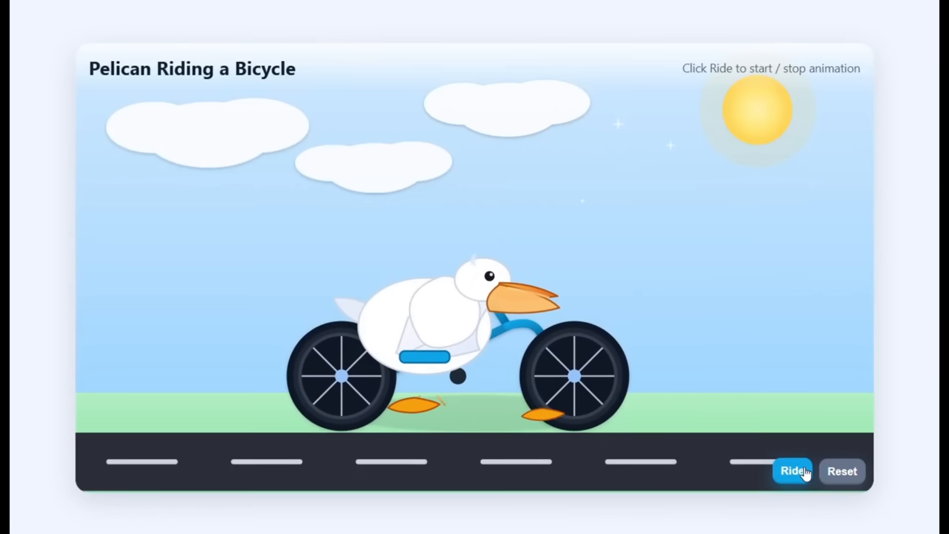
pyautogui.click(791, 471)
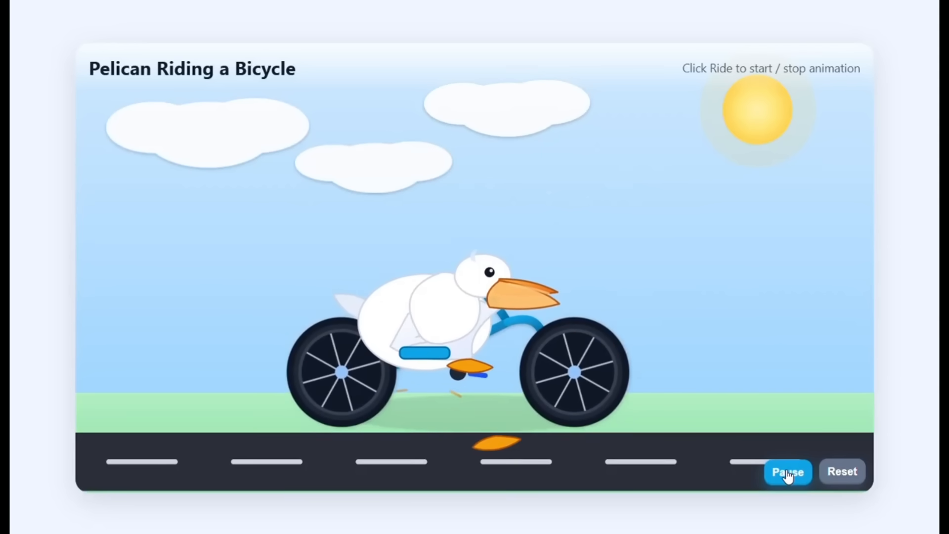
pyautogui.click(787, 471)
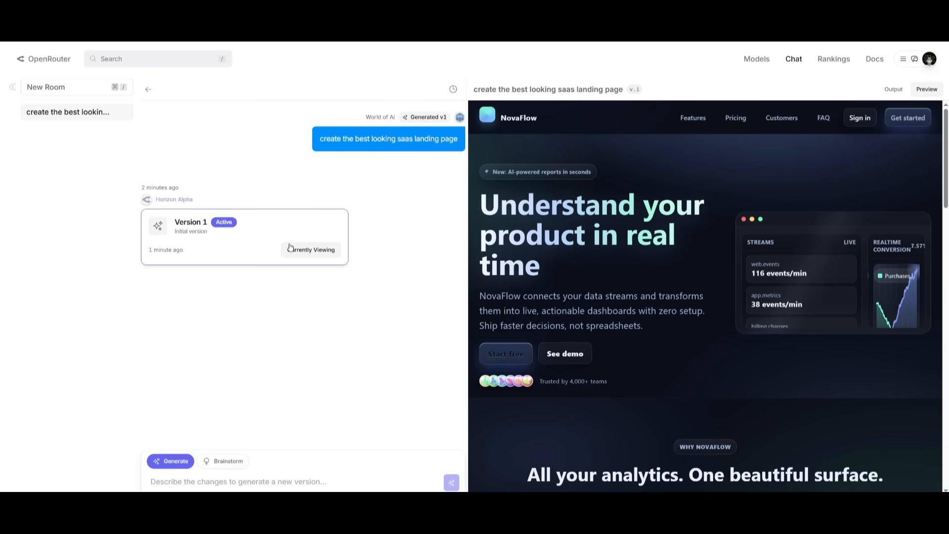
pyautogui.click(894, 89)
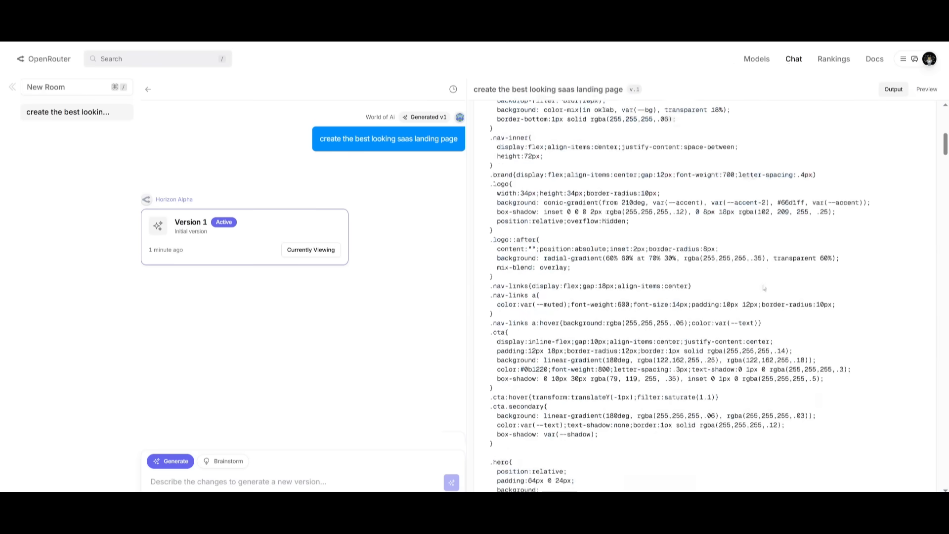
pyautogui.click(925, 89)
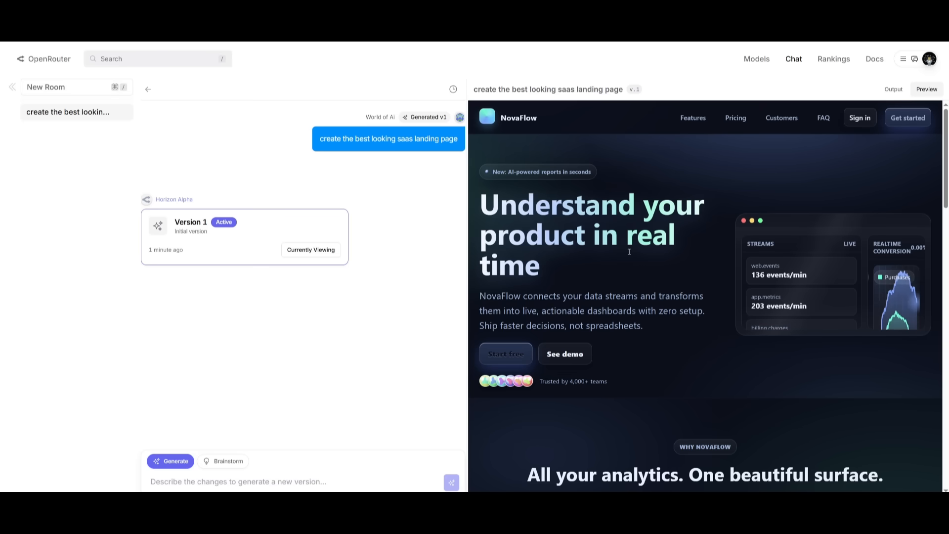
pyautogui.scroll(-3)
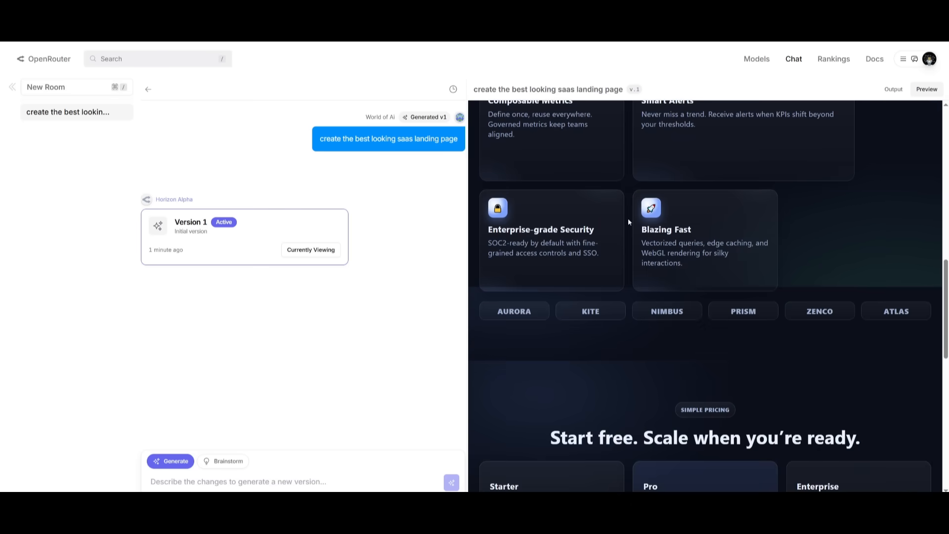
pyautogui.scroll(-3)
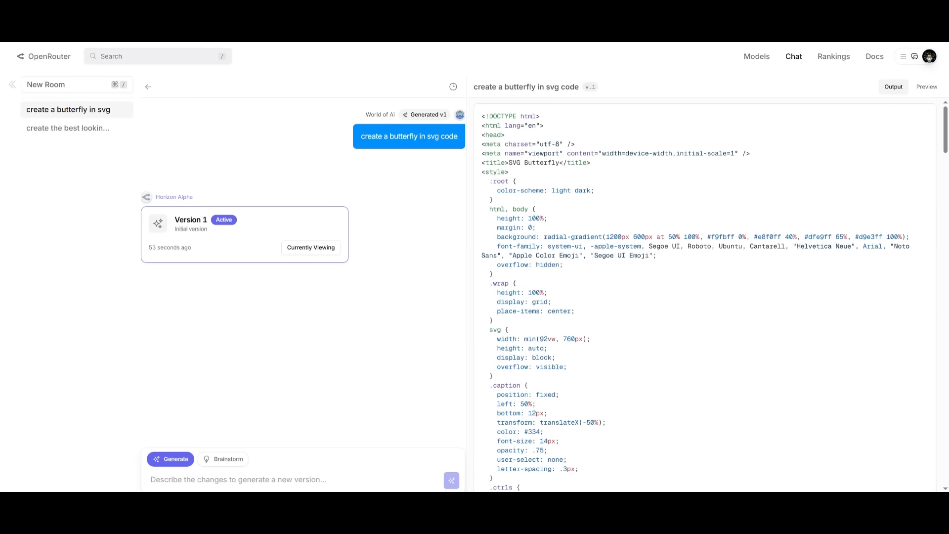
pyautogui.moveTo(118, 343)
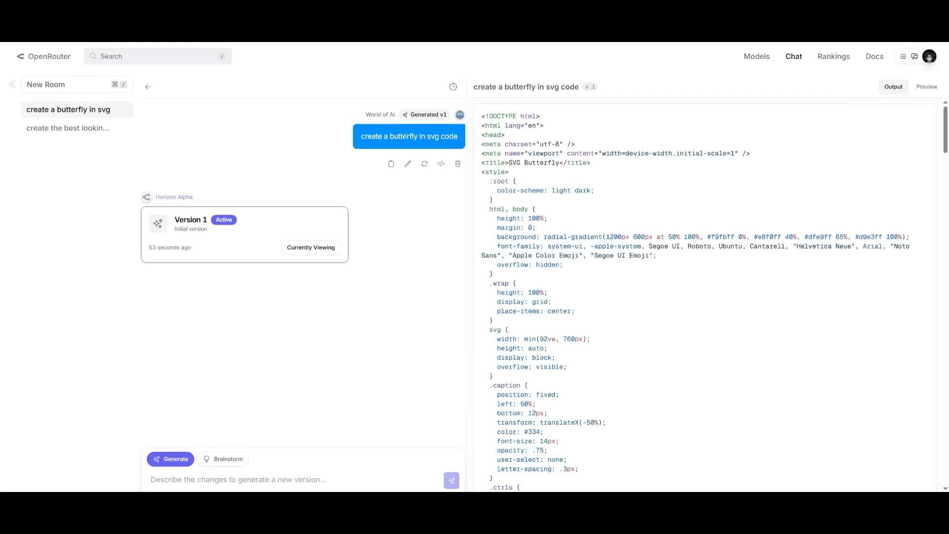
pyautogui.moveTo(164, 146)
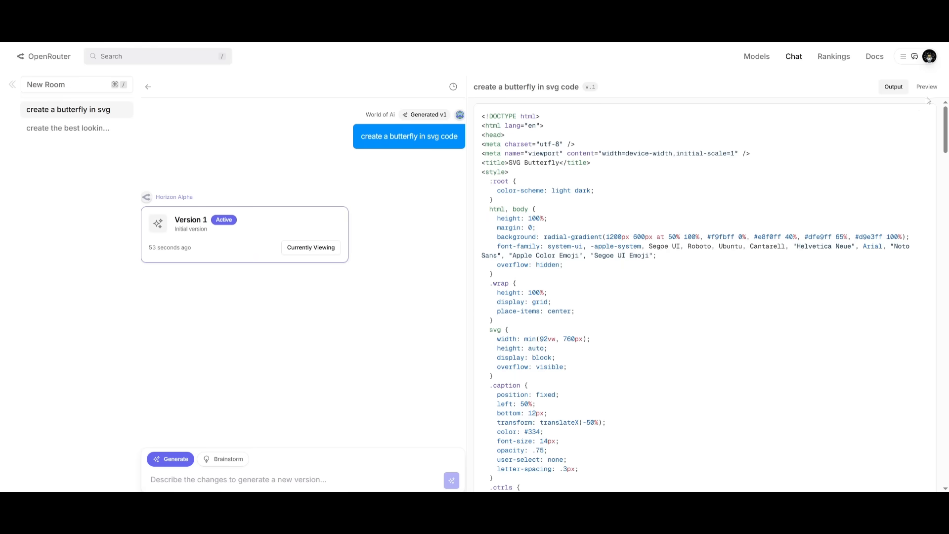
# - Switch the butterfly output to its rendered Preview
pyautogui.click(925, 87)
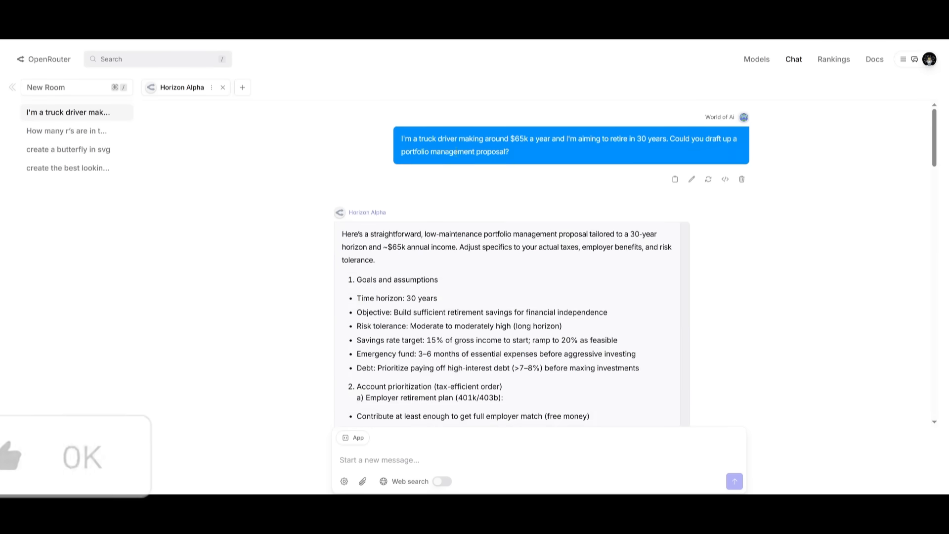
# - Scroll through the truck driver retirement portfolio proposal
pyautogui.scroll(-3)
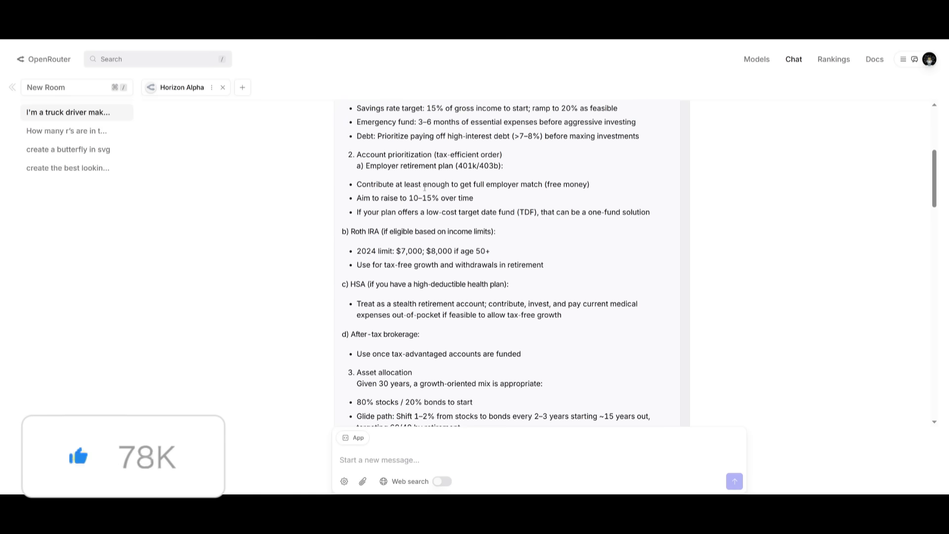
pyautogui.scroll(3)
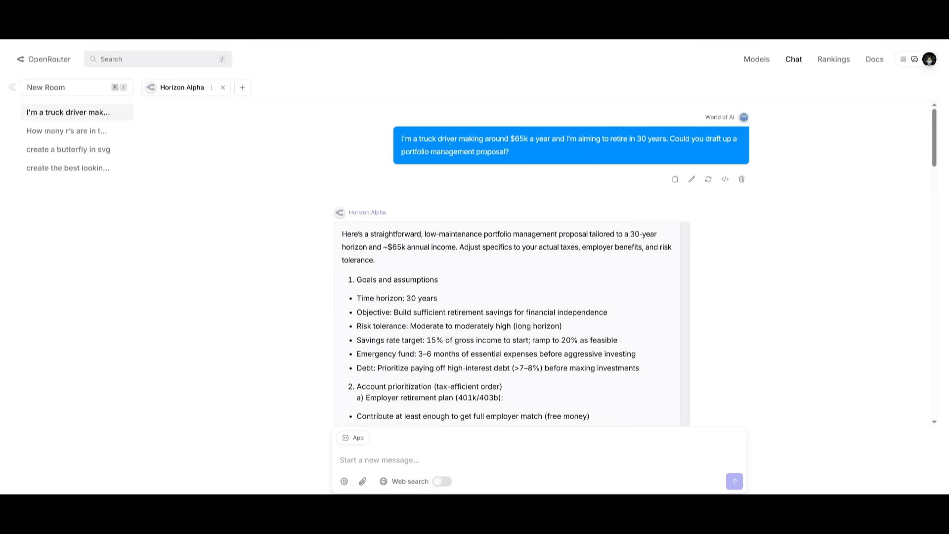
pyautogui.scroll(-3)
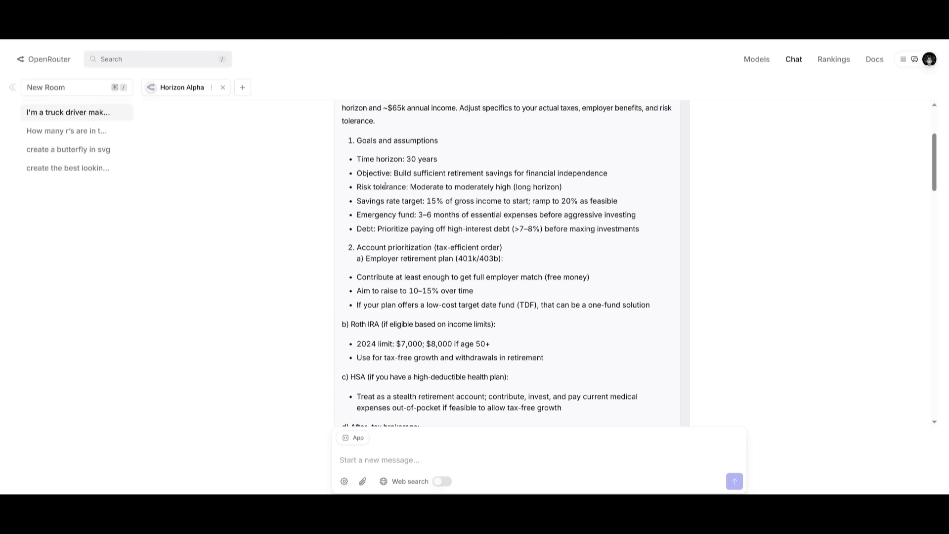
pyautogui.scroll(-3)
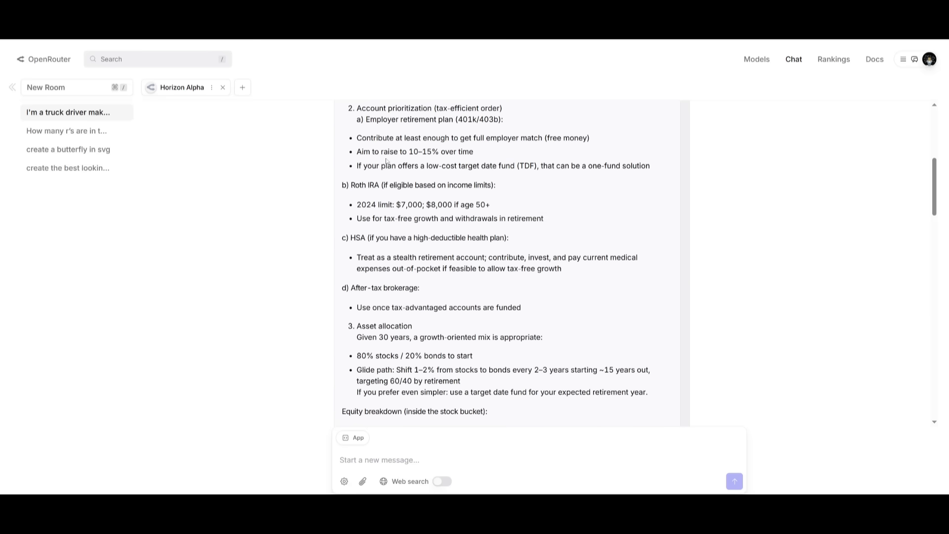
pyautogui.scroll(-3)
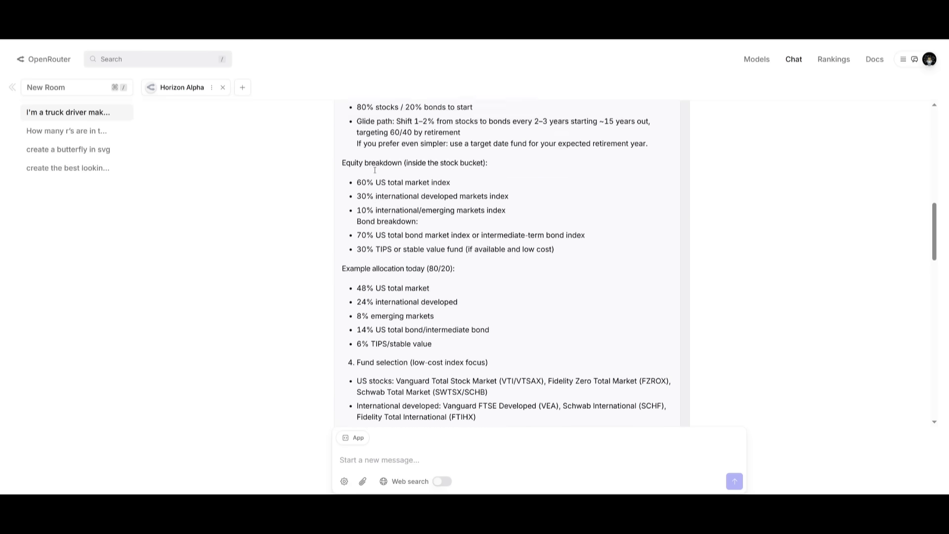
pyautogui.scroll(-3)
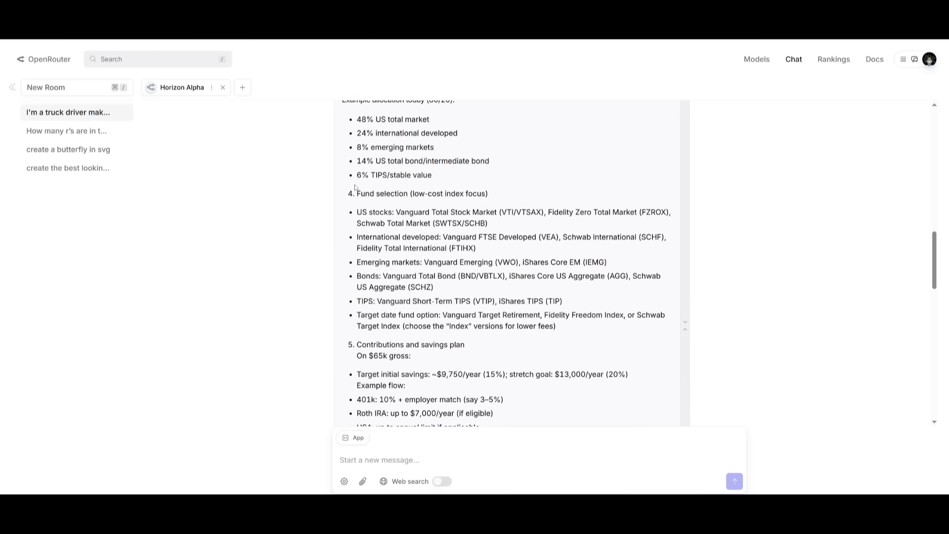
pyautogui.scroll(-3)
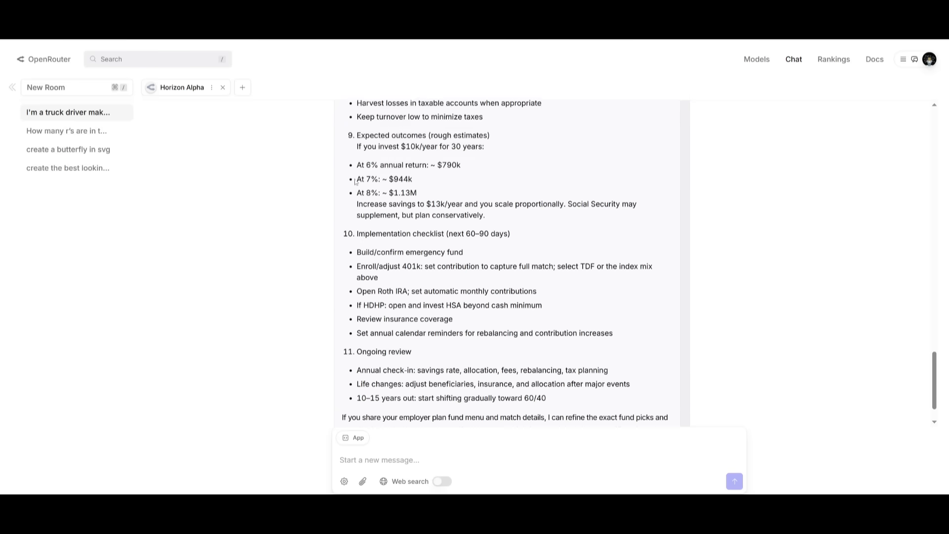
pyautogui.scroll(-3)
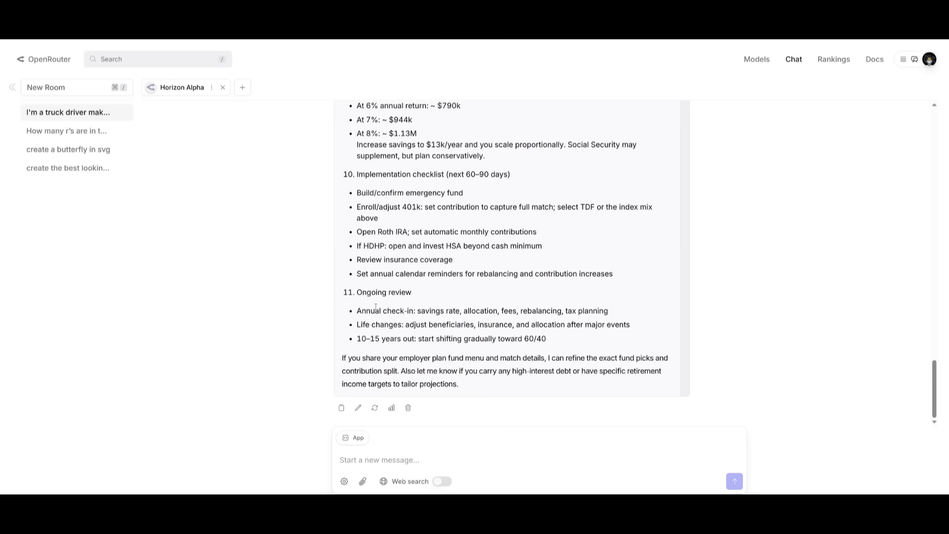
# - Send the realistic Minecraft clone prompt in HTML App mode
pyautogui.scroll(3)
pyautogui.write('create me the most realistic minecraft clone. Make it exactly the same')
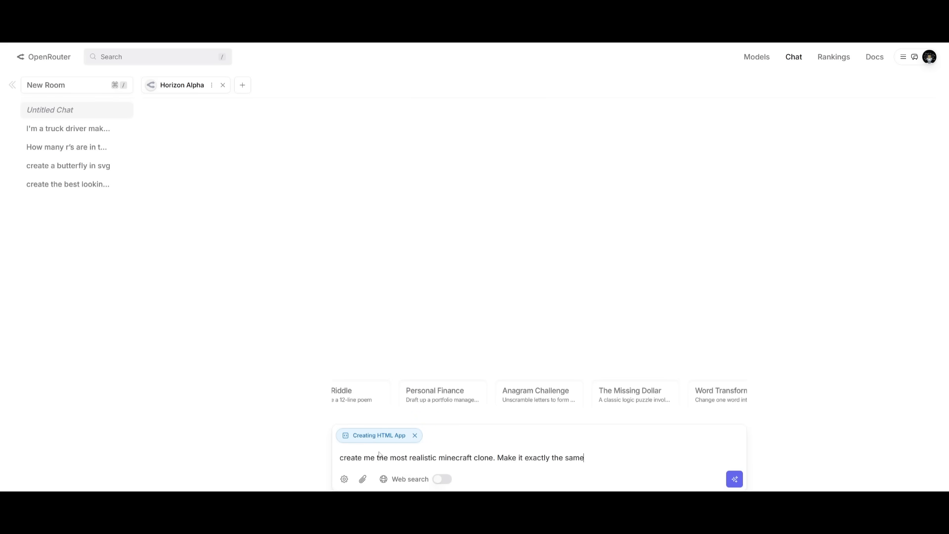
pyautogui.click(733, 479)
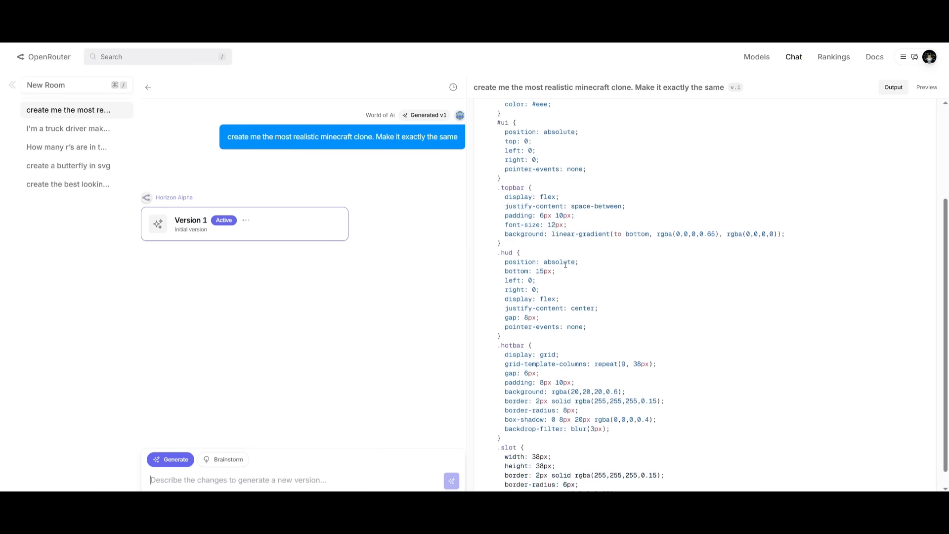
pyautogui.scroll(-3)
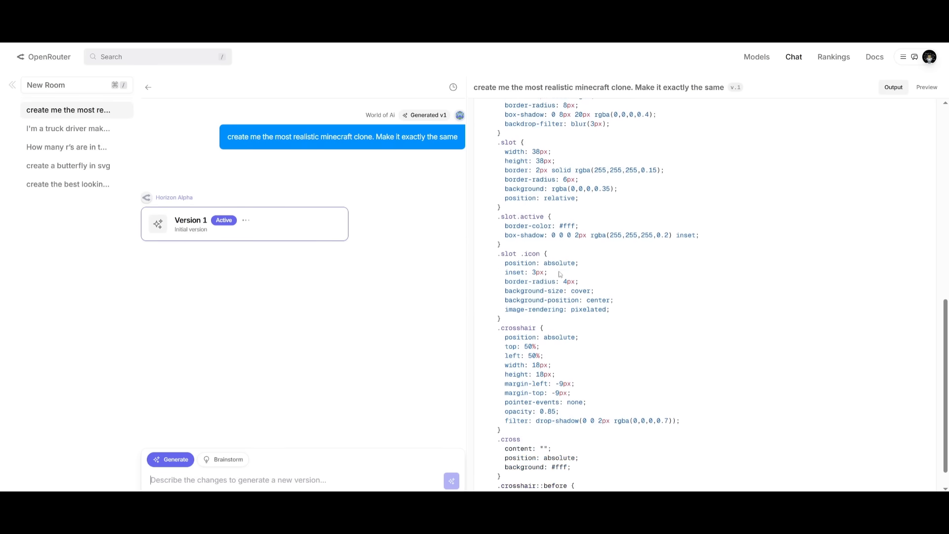
pyautogui.scroll(-3)
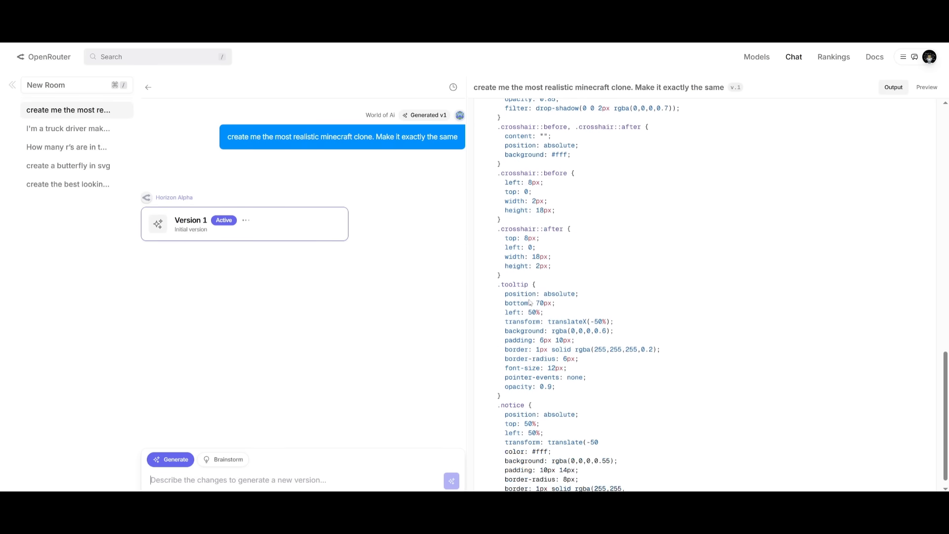
pyautogui.scroll(-3)
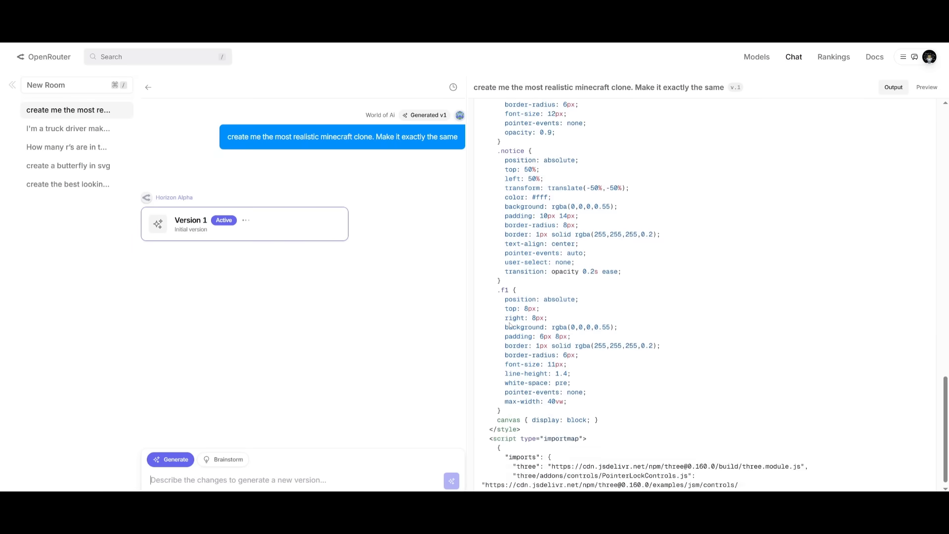
pyautogui.scroll(-3)
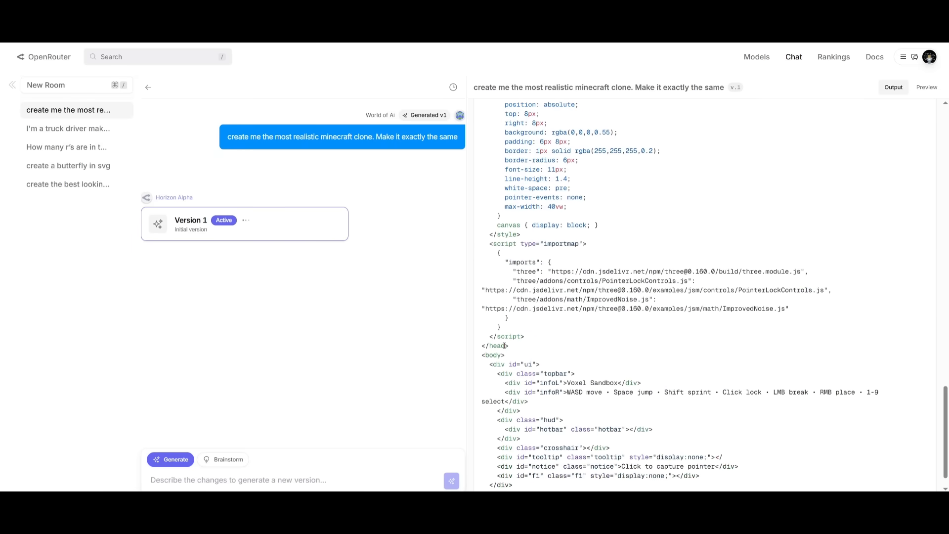
pyautogui.scroll(-3)
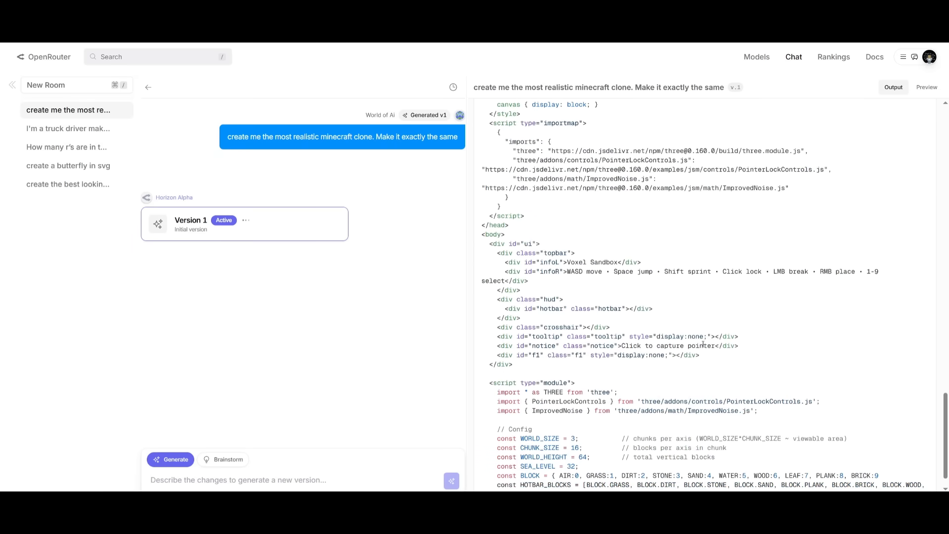
pyautogui.scroll(-3)
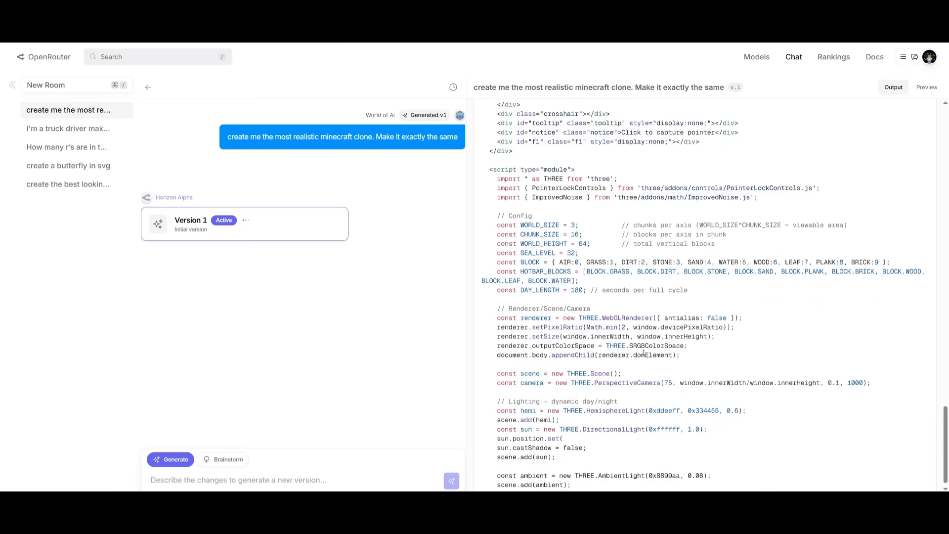
pyautogui.scroll(-3)
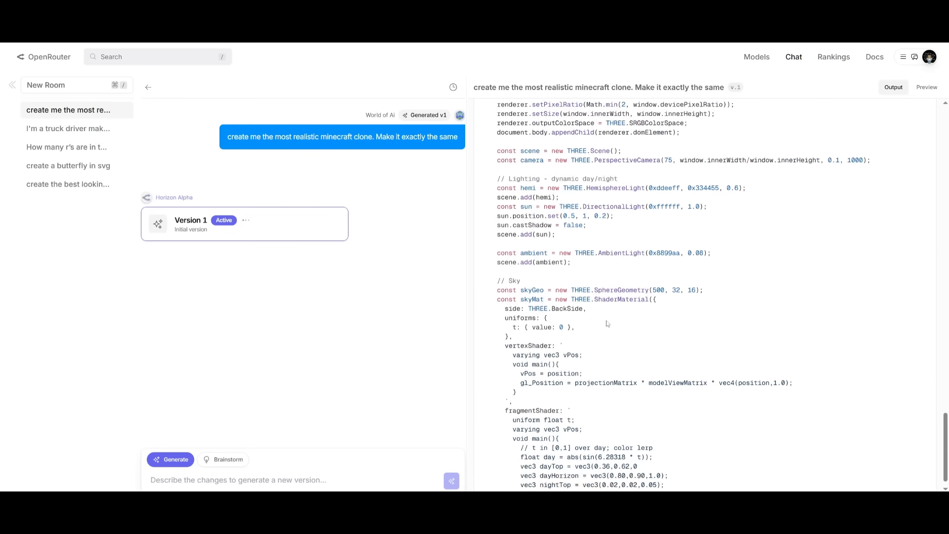
pyautogui.scroll(-3)
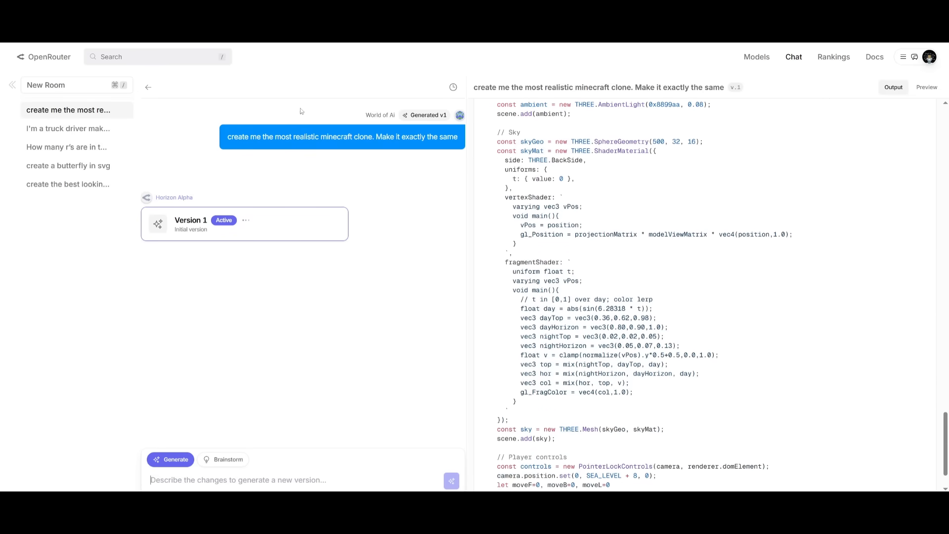
pyautogui.scroll(-3)
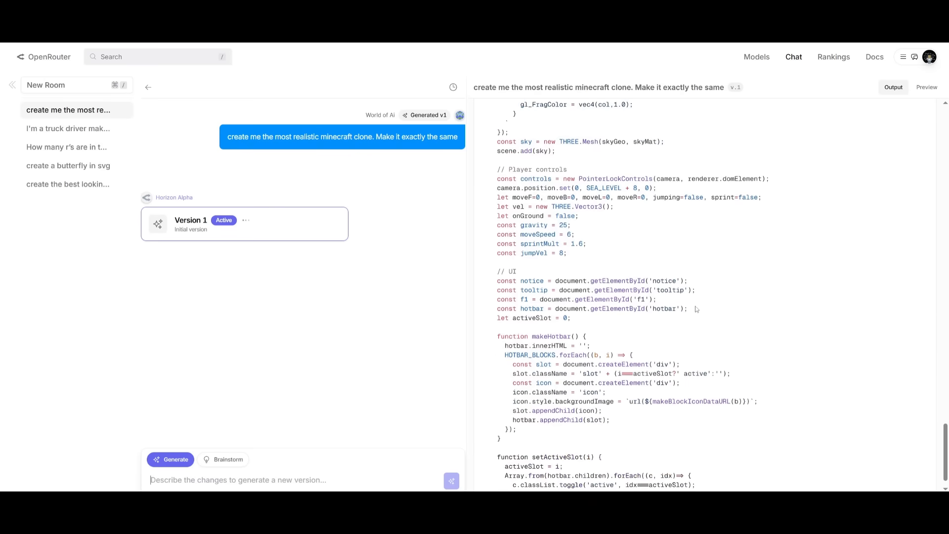
pyautogui.scroll(-3)
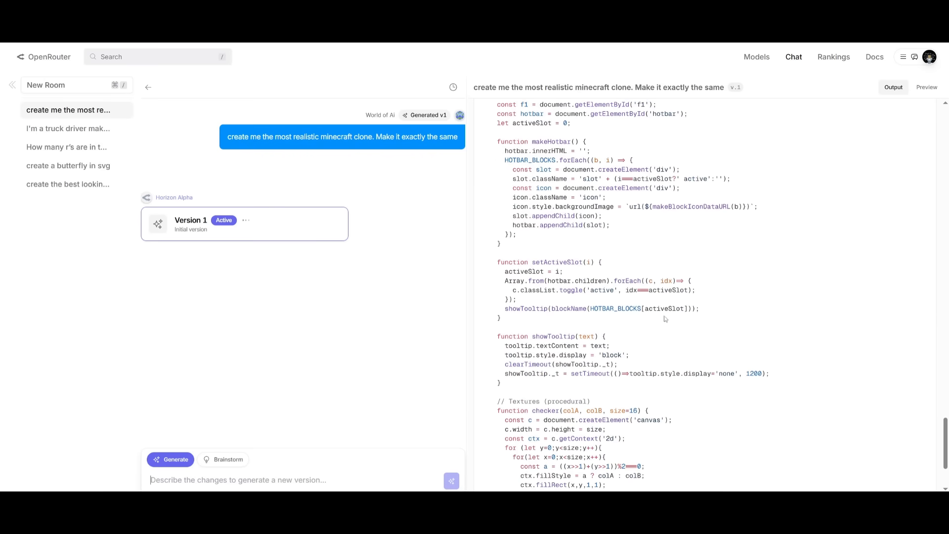
pyautogui.scroll(-3)
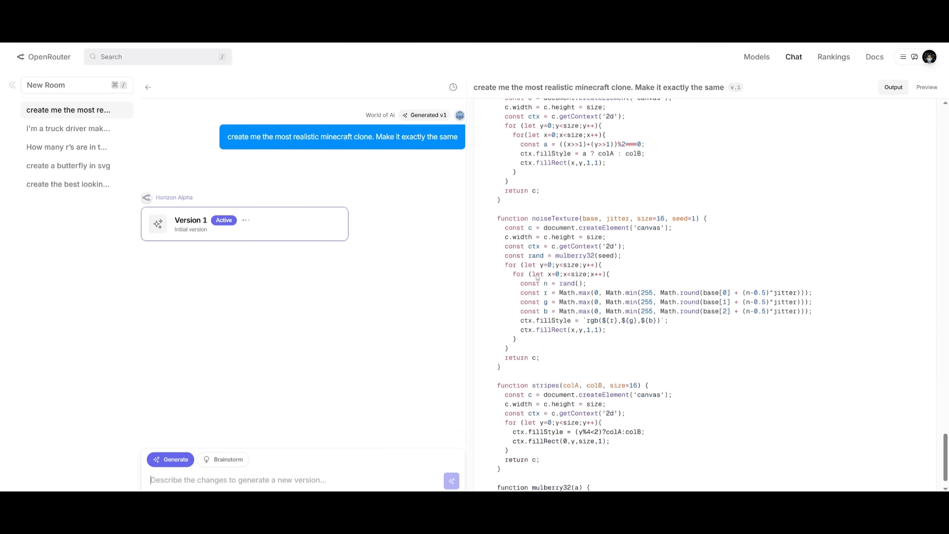
pyautogui.scroll(-3)
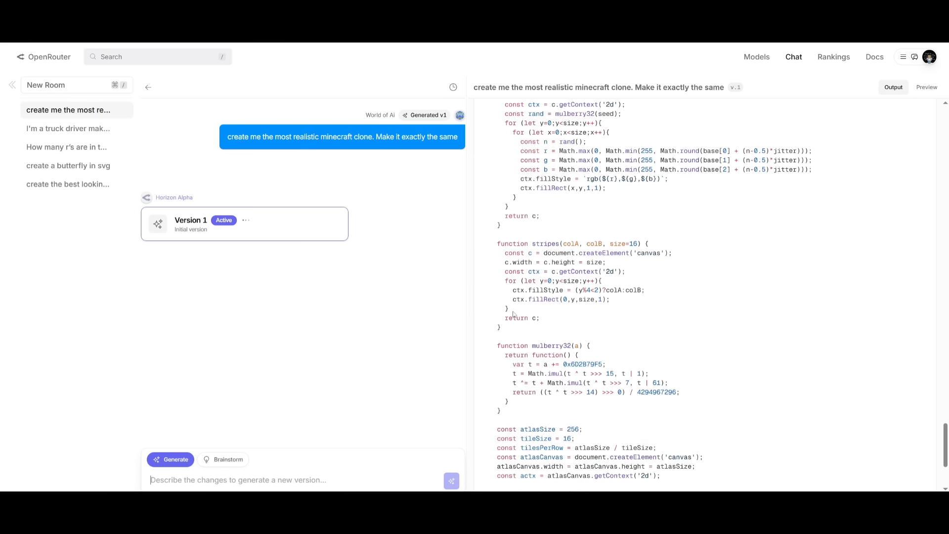
pyautogui.scroll(-3)
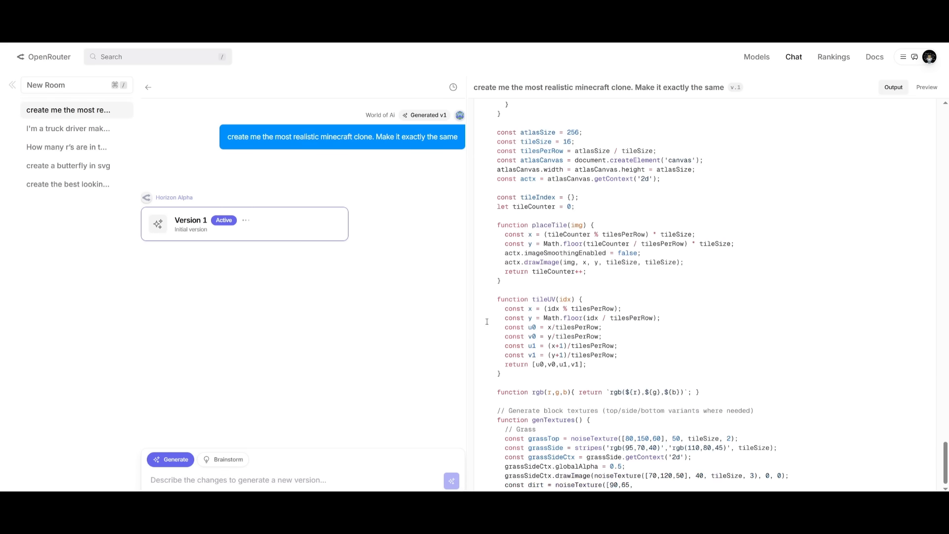
pyautogui.scroll(-3)
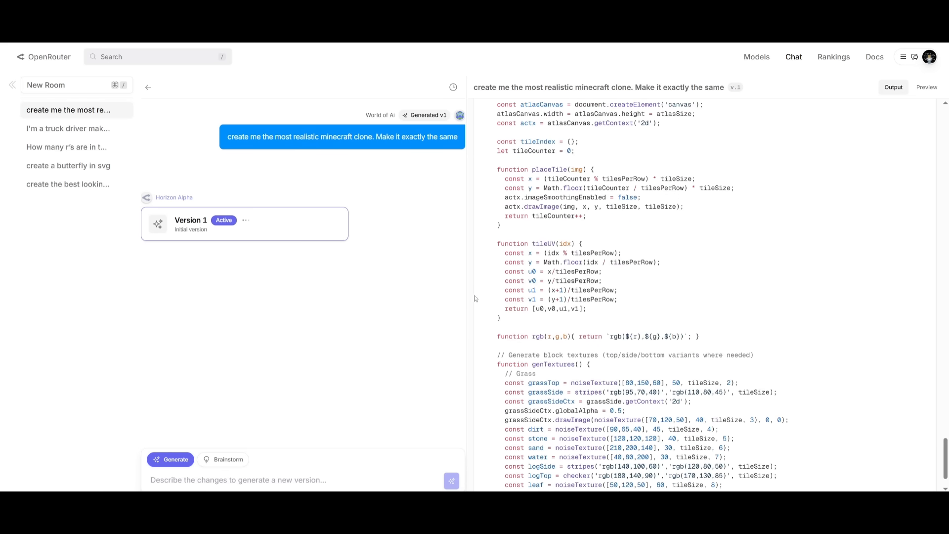
pyautogui.scroll(-3)
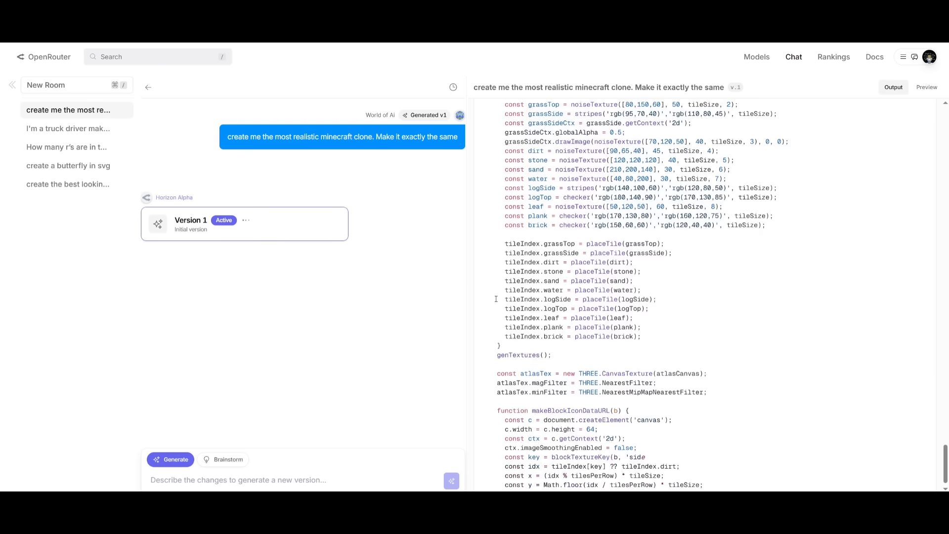
pyautogui.scroll(-3)
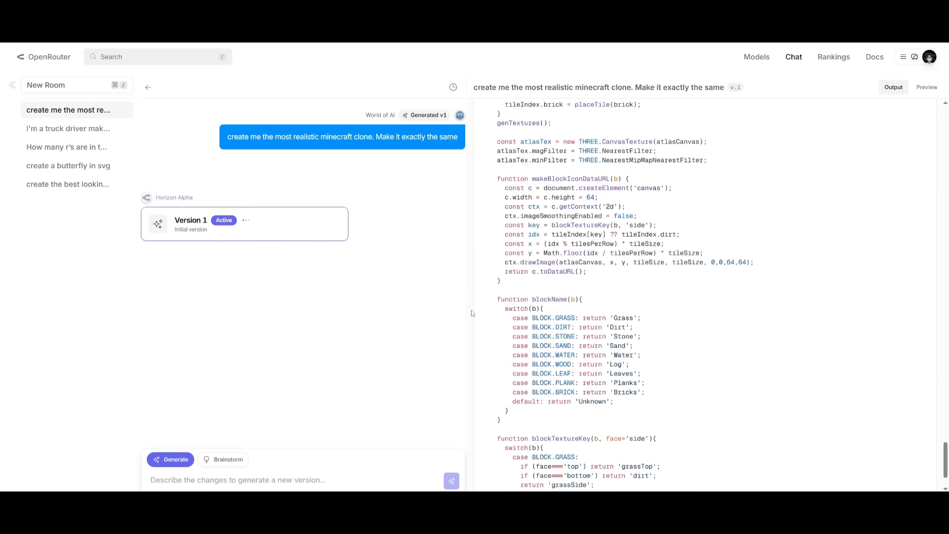
pyautogui.scroll(-3)
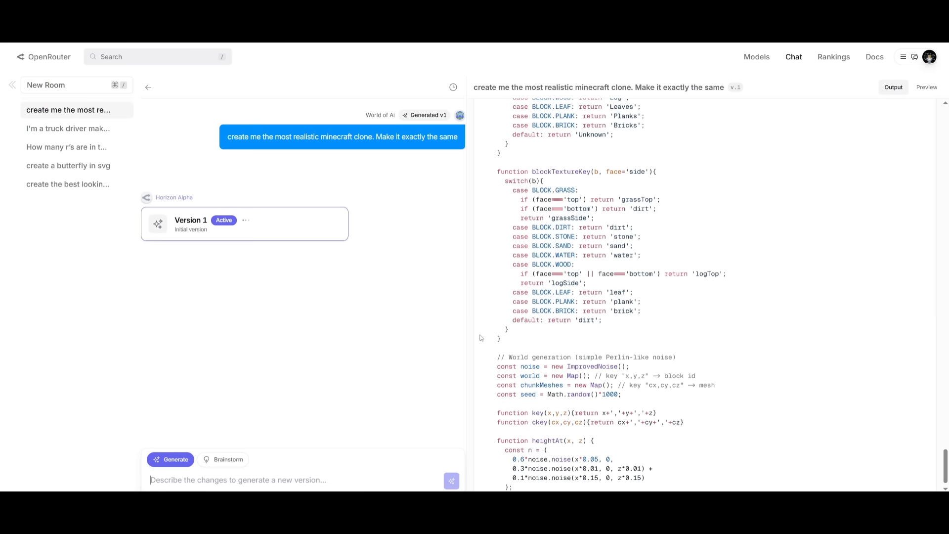
pyautogui.scroll(-3)
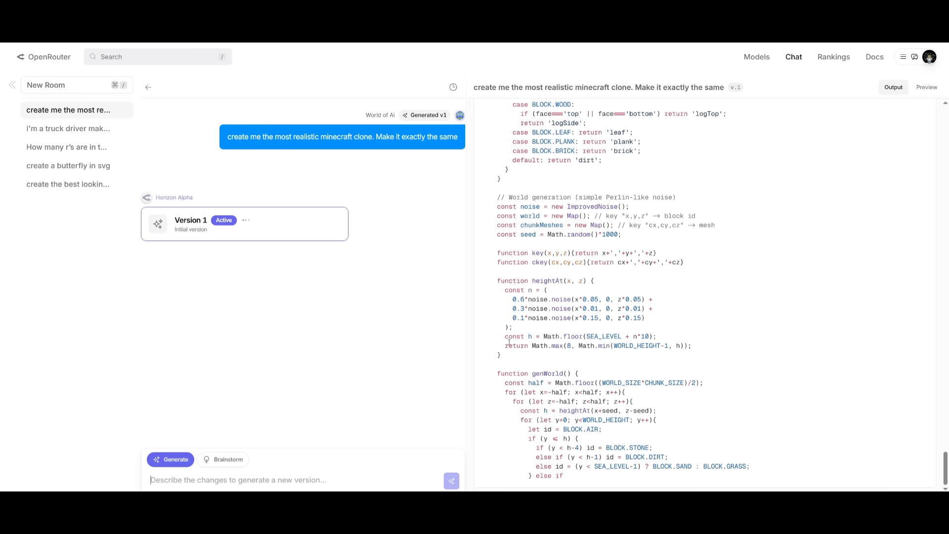
pyautogui.scroll(-3)
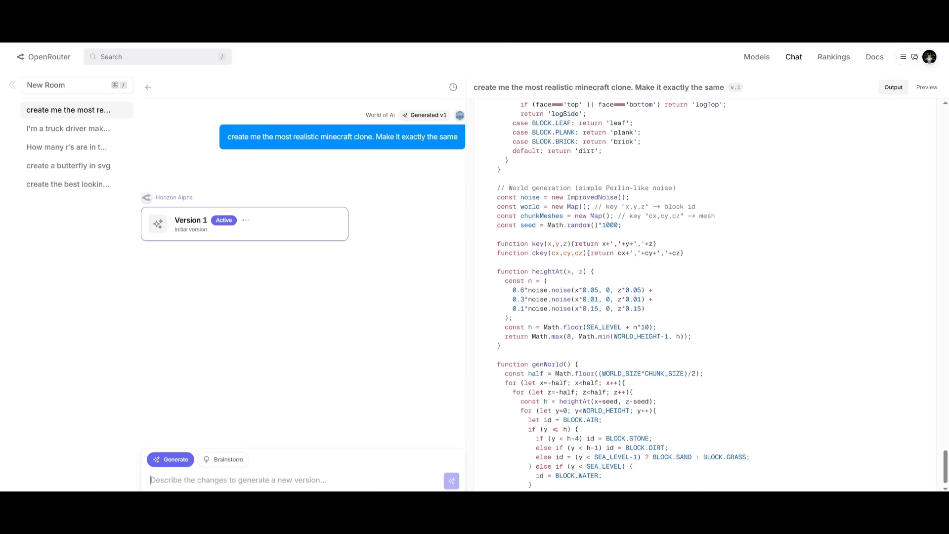
# - Open the working Minecraft clone's Preview tab and expand it to full screen
pyautogui.click(925, 87)
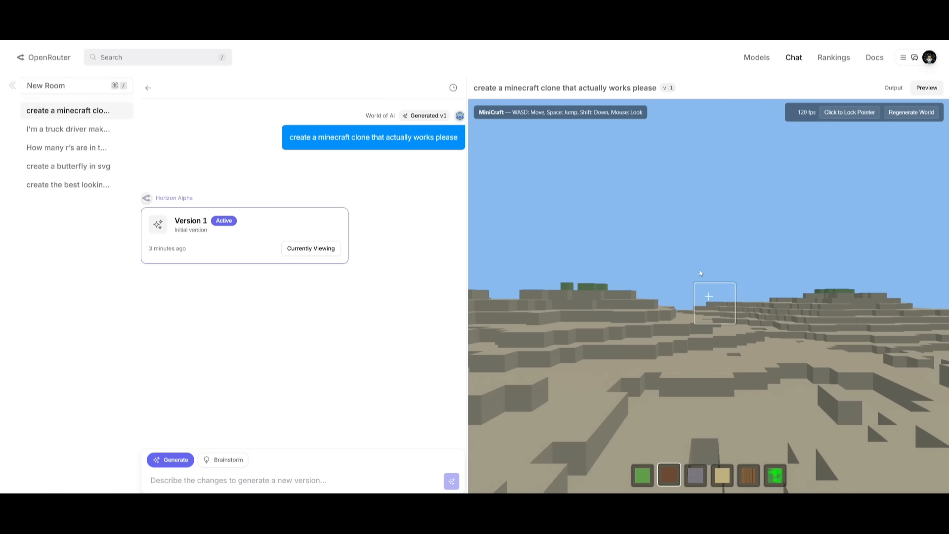
pyautogui.moveTo(488, 246)
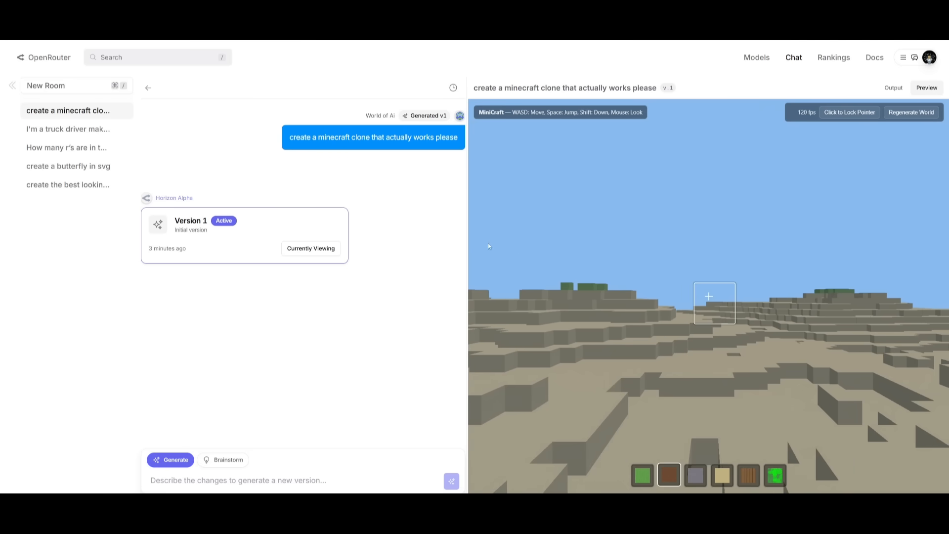
pyautogui.moveTo(619, 315)
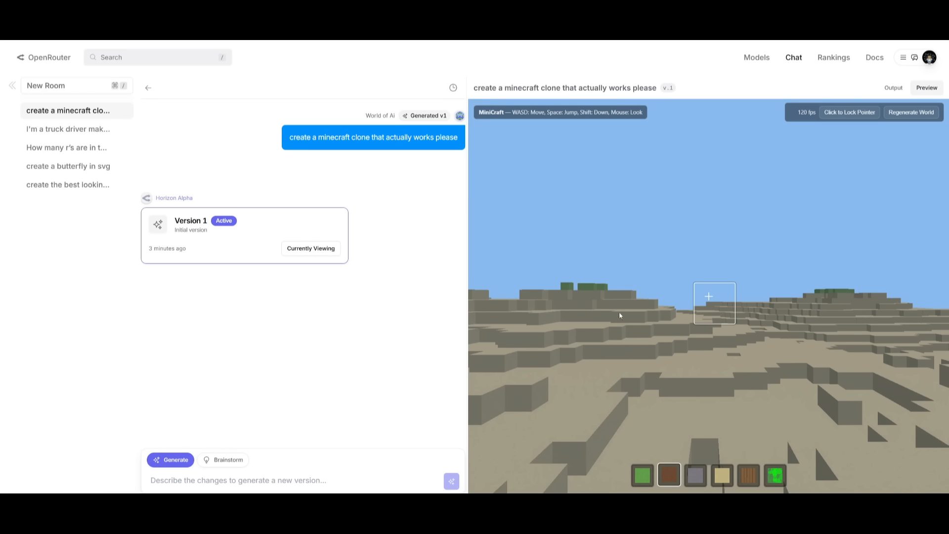
pyautogui.moveTo(736, 445)
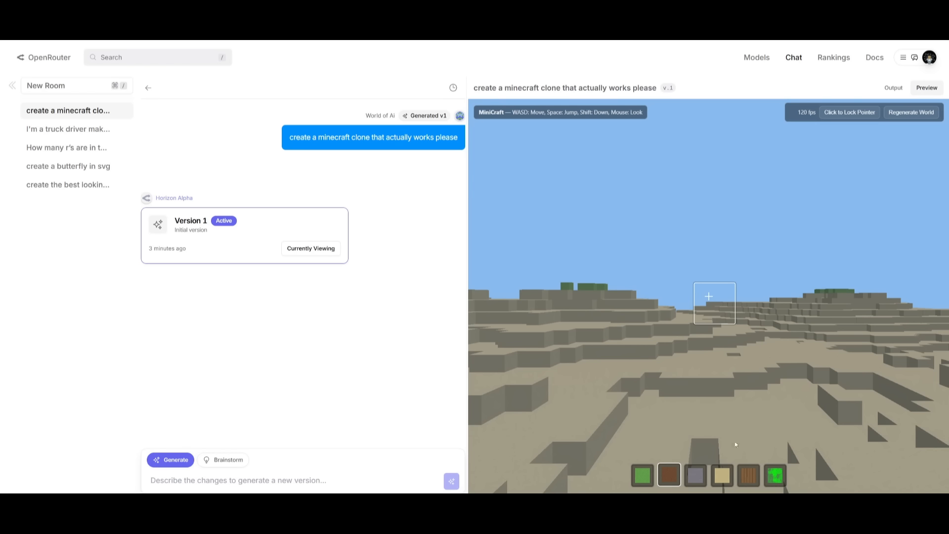
pyautogui.click(694, 475)
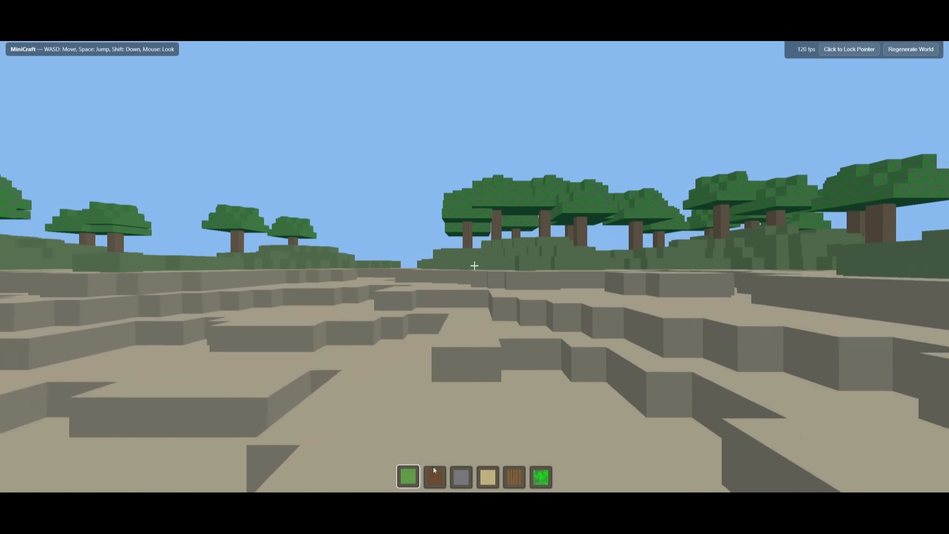
# - Walk the MiniCraft world, selecting the dirt then stone blocks in the hotbar
pyautogui.click(435, 476)
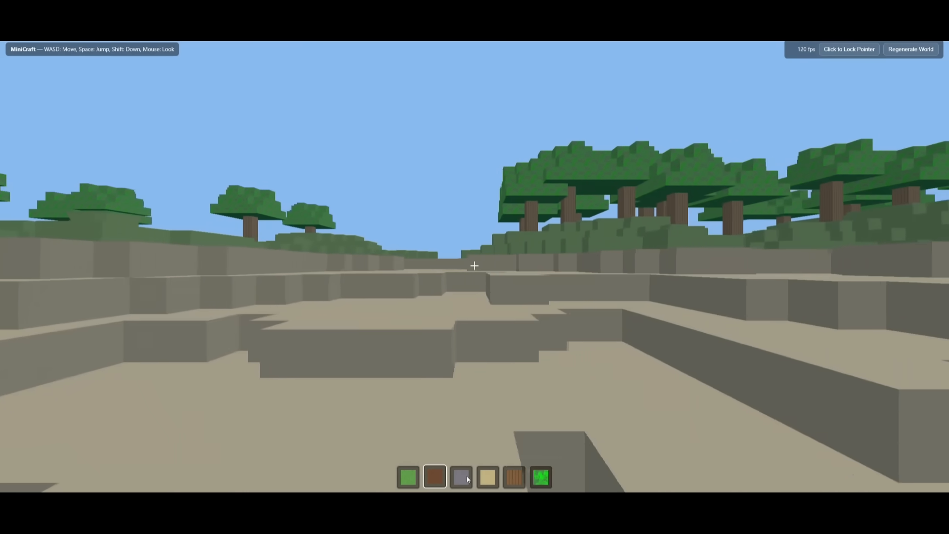
pyautogui.click(513, 476)
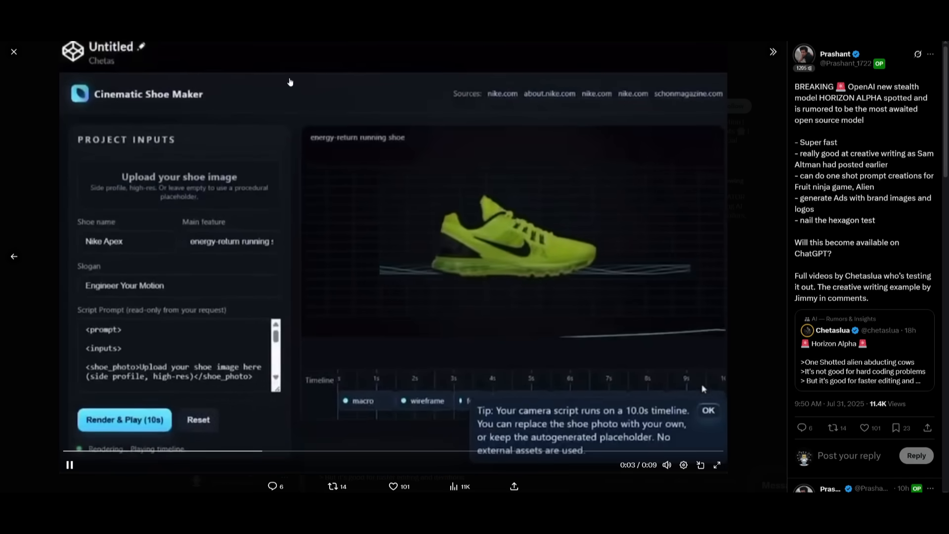
# - Play the Cinematic Shoe Maker demo video in the Horizon Alpha post
pyautogui.click(708, 409)
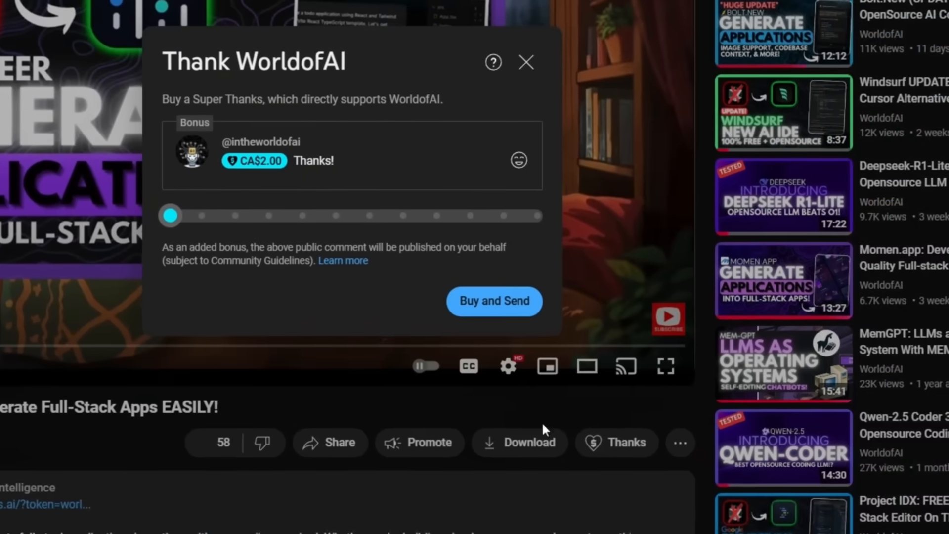
# - Open the WorldofAI channel's Join options and view the AI Futurist membership tier
pyautogui.moveTo(170, 216); pyautogui.dragTo(199, 216)
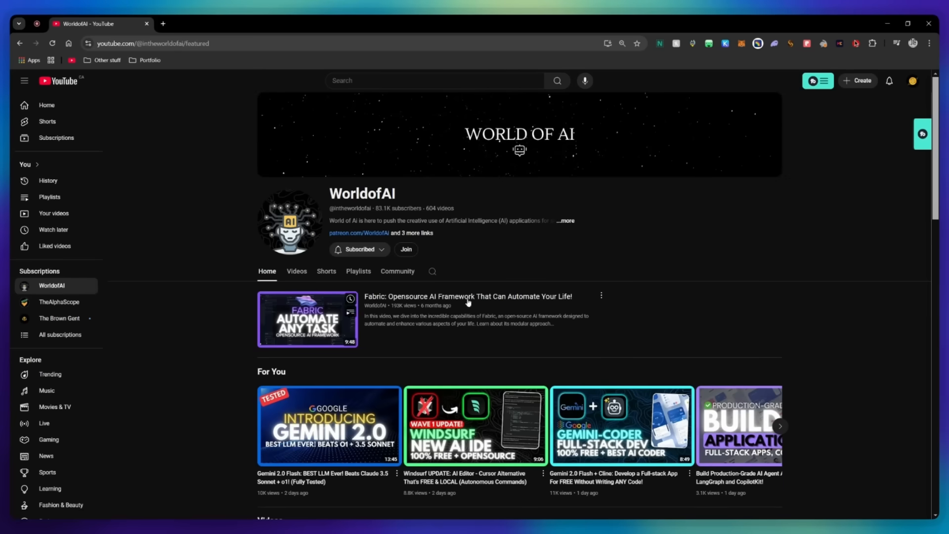
pyautogui.click(404, 248)
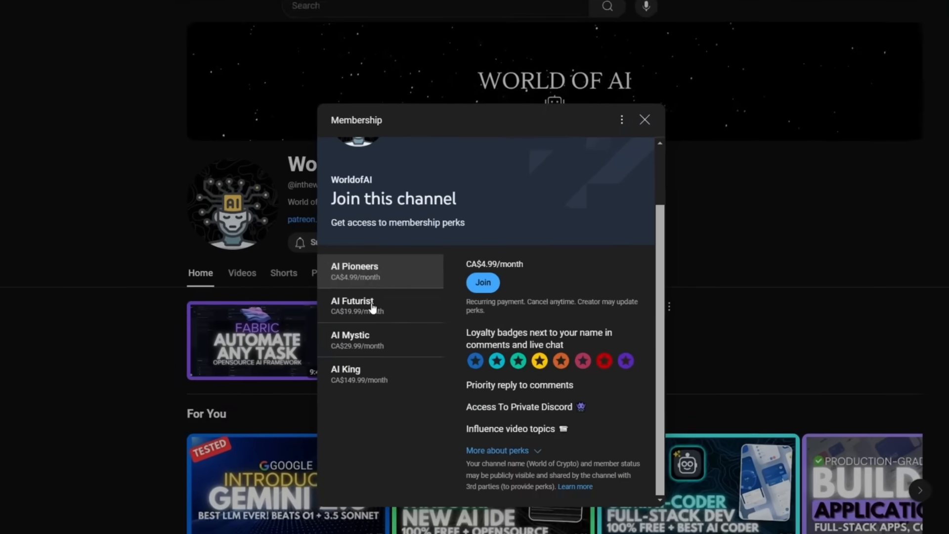
pyautogui.click(357, 340)
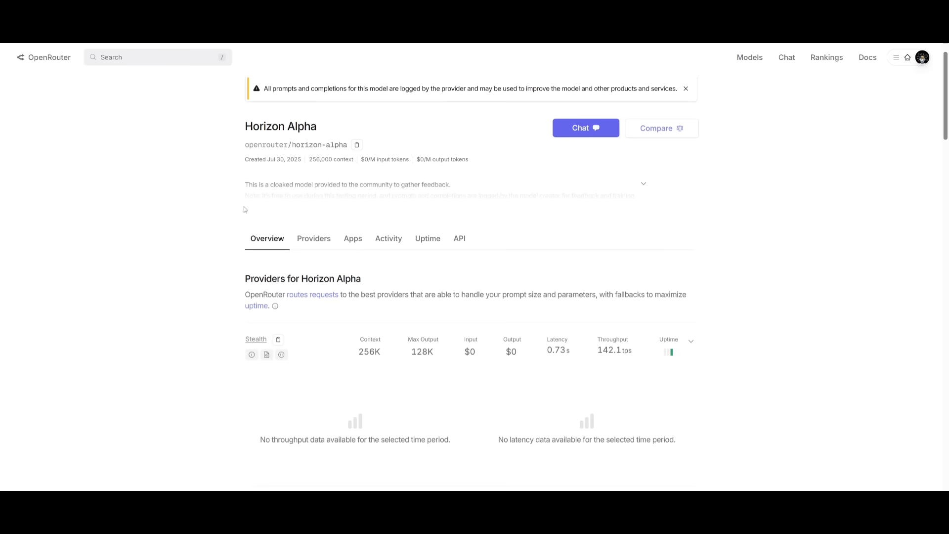
pyautogui.scroll(-3)
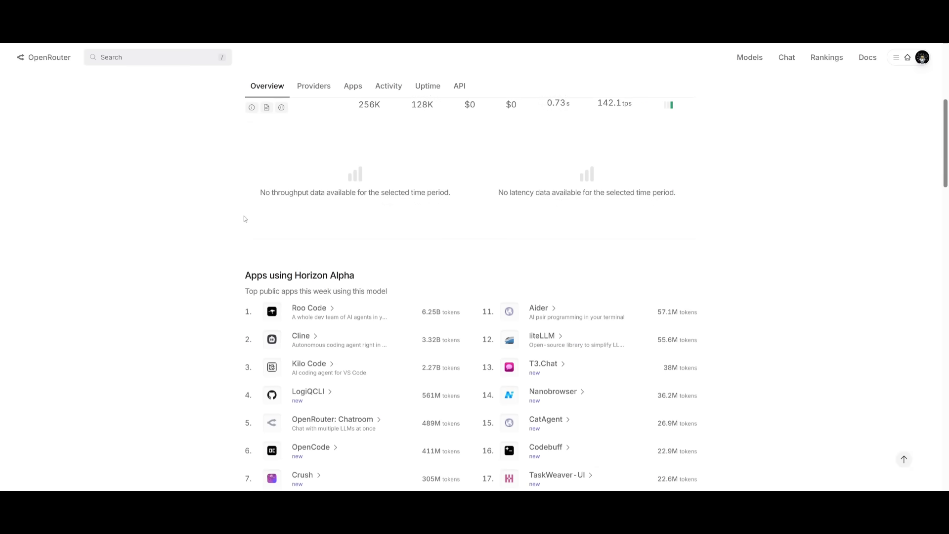
pyautogui.scroll(-3)
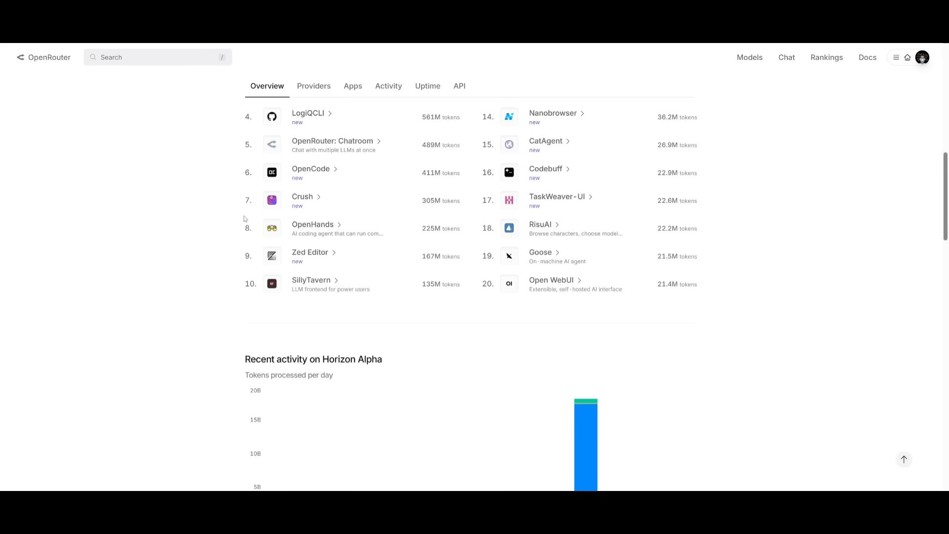
pyautogui.scroll(-3)
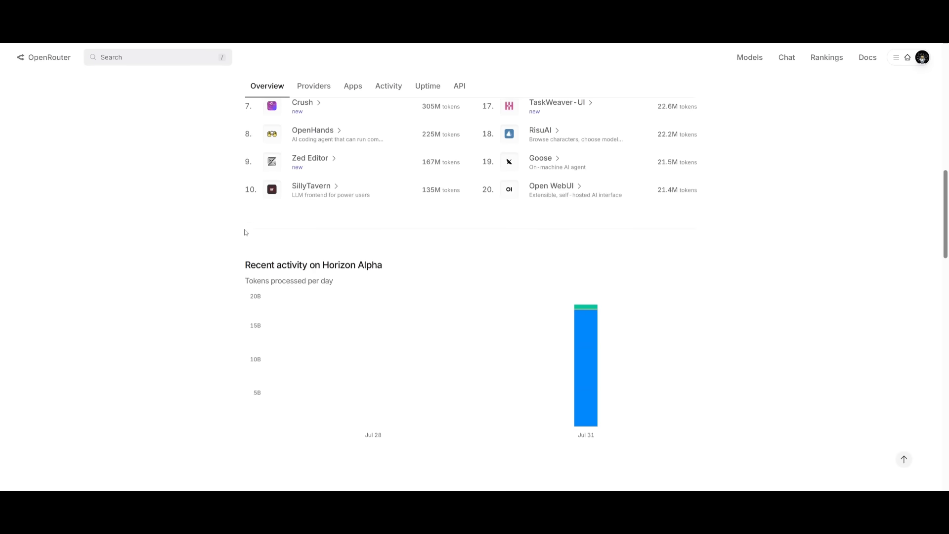
pyautogui.scroll(-3)
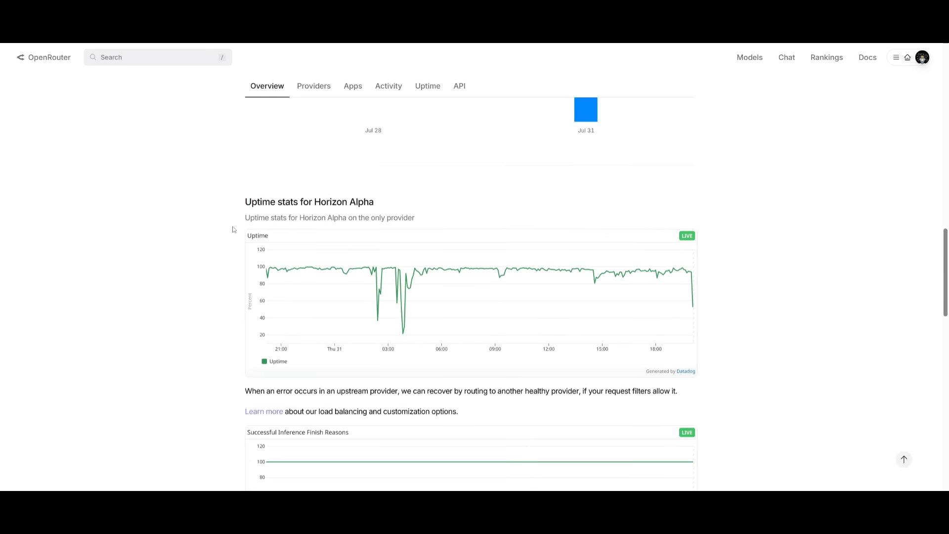
pyautogui.scroll(-3)
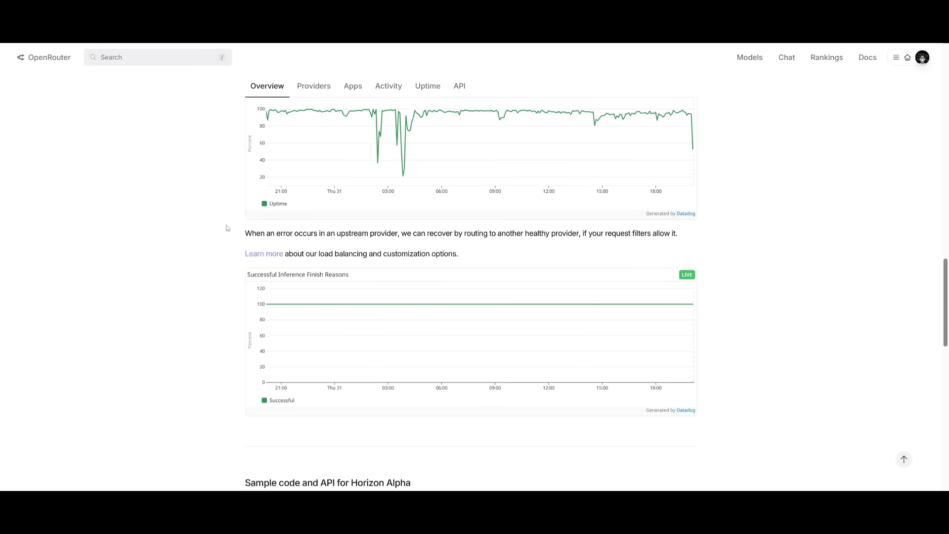
pyautogui.scroll(-3)
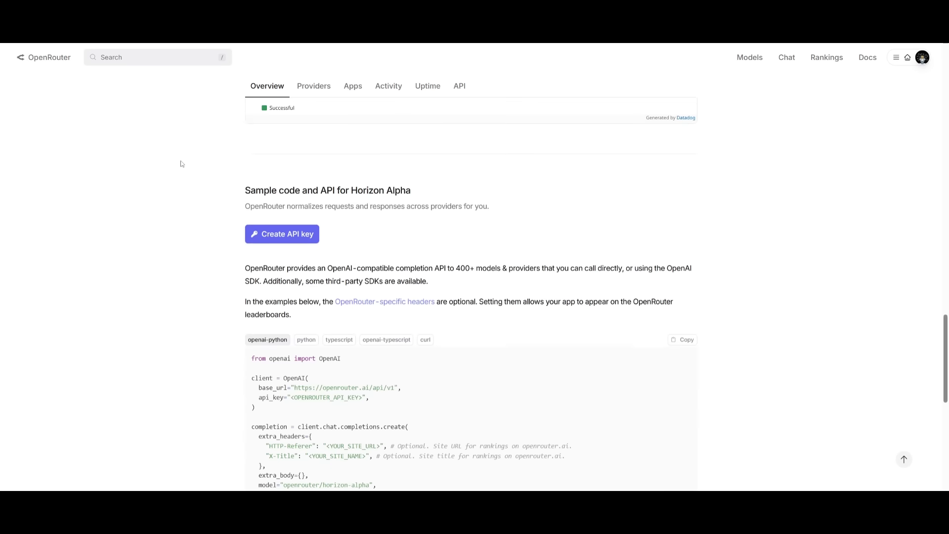
pyautogui.scroll(-3)
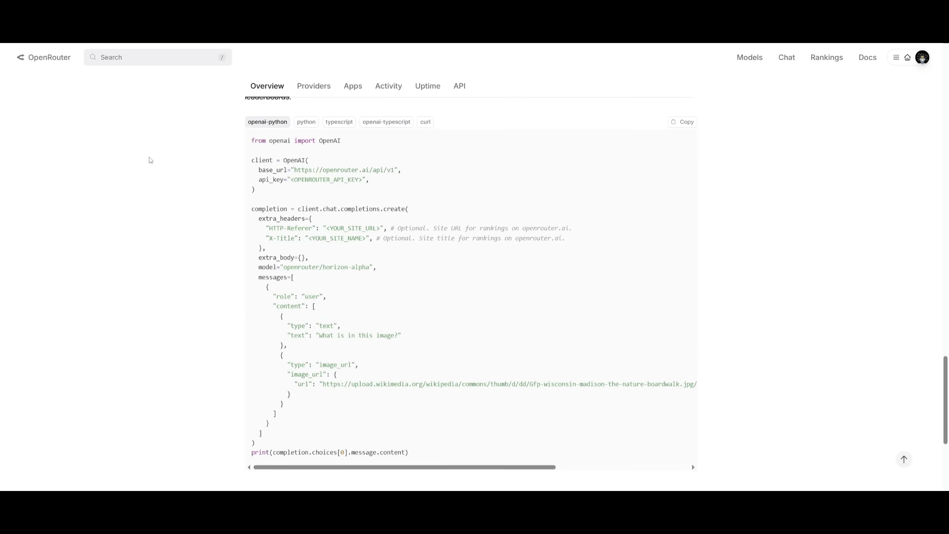
pyautogui.scroll(3)
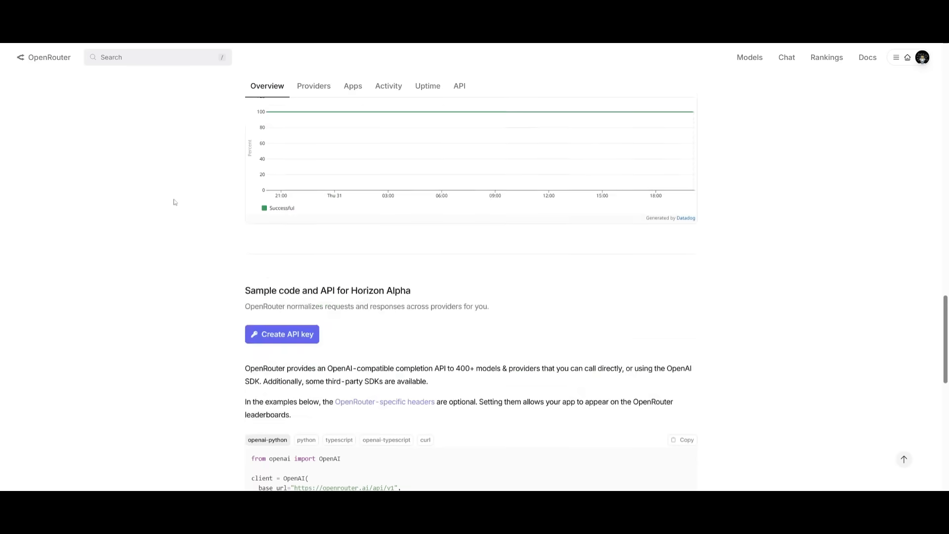
pyautogui.scroll(3)
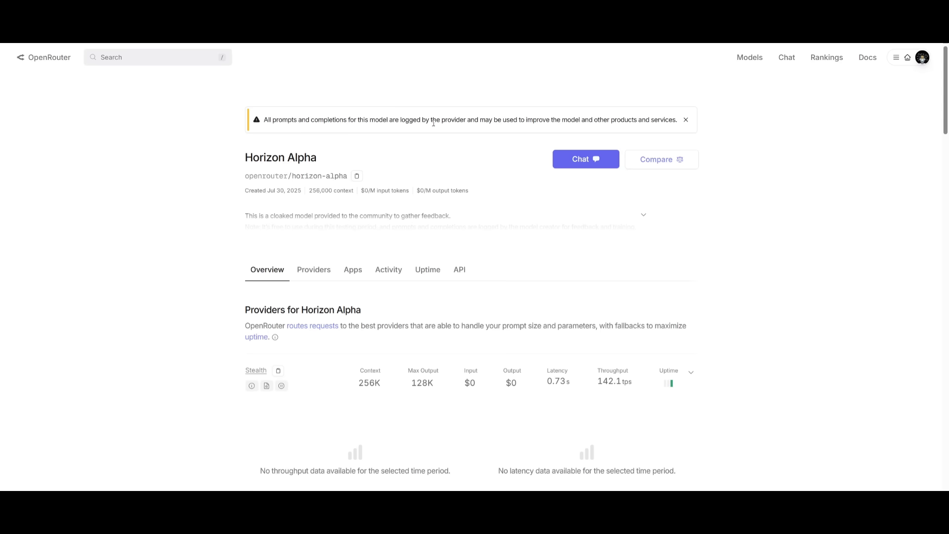
pyautogui.moveTo(457, 140)
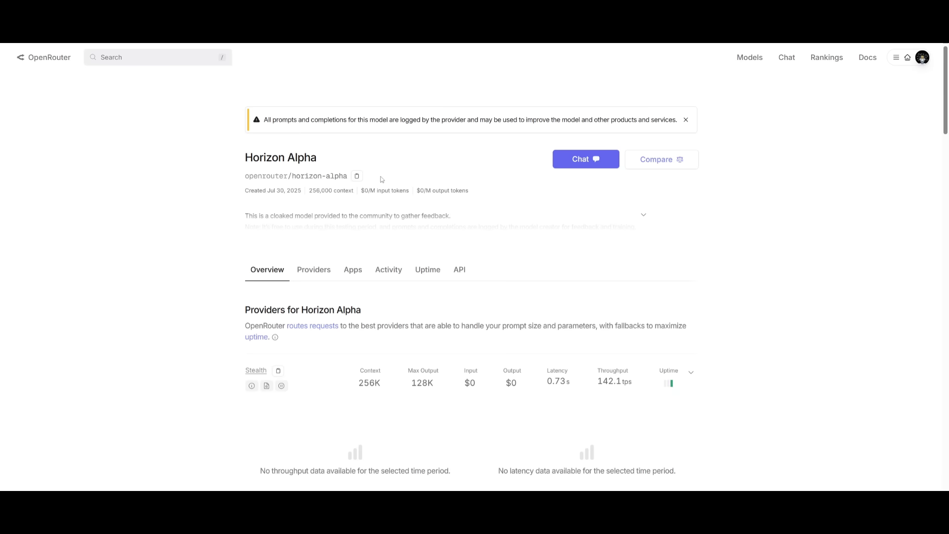
pyautogui.moveTo(575, 292)
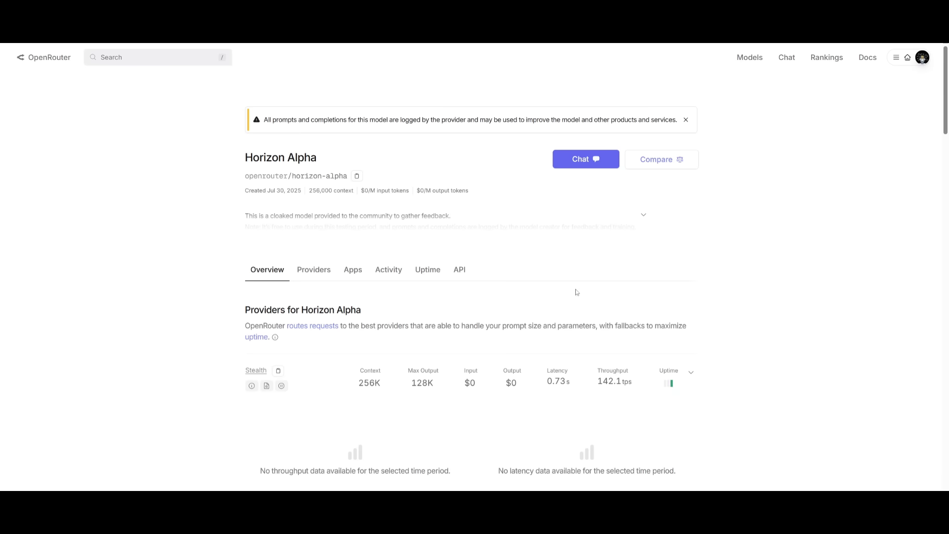
pyautogui.moveTo(538, 310)
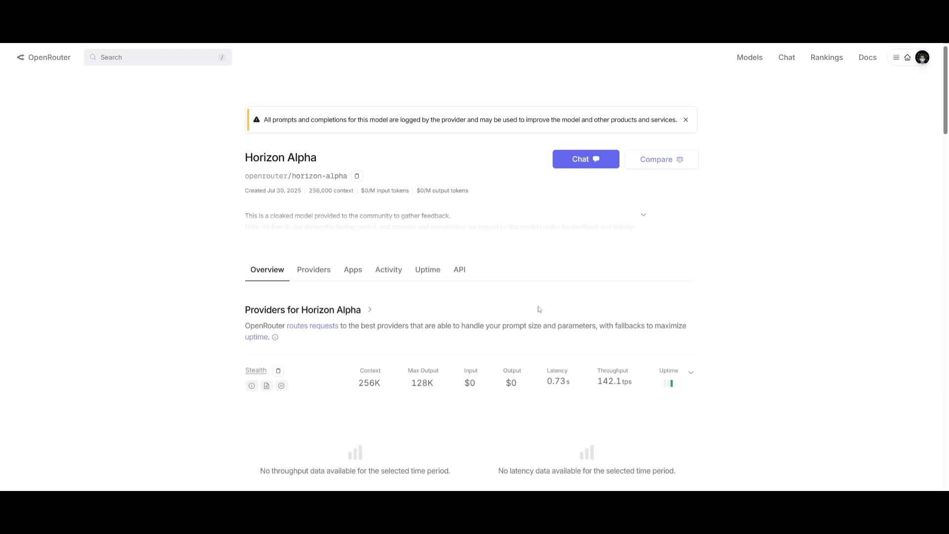
pyautogui.moveTo(553, 211)
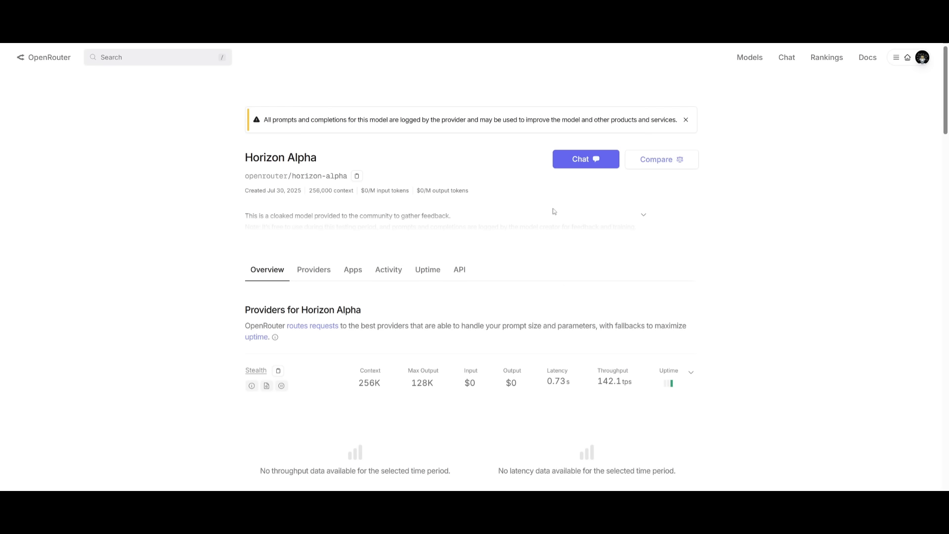
pyautogui.moveTo(481, 206)
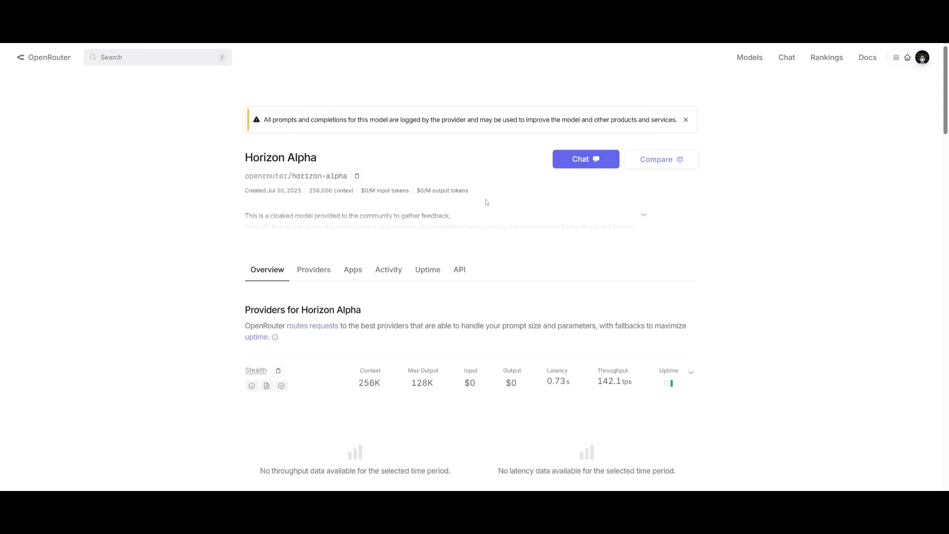
pyautogui.moveTo(458, 173)
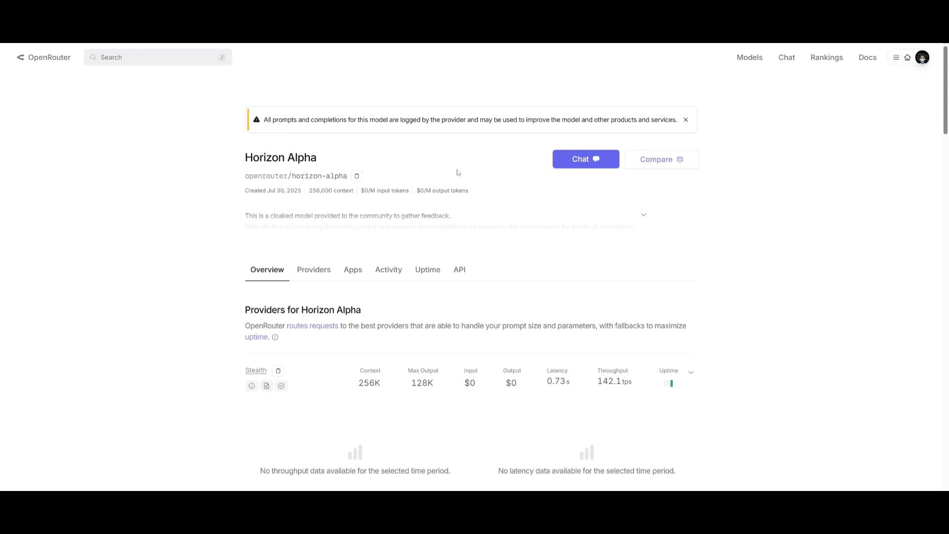
pyautogui.moveTo(398, 104)
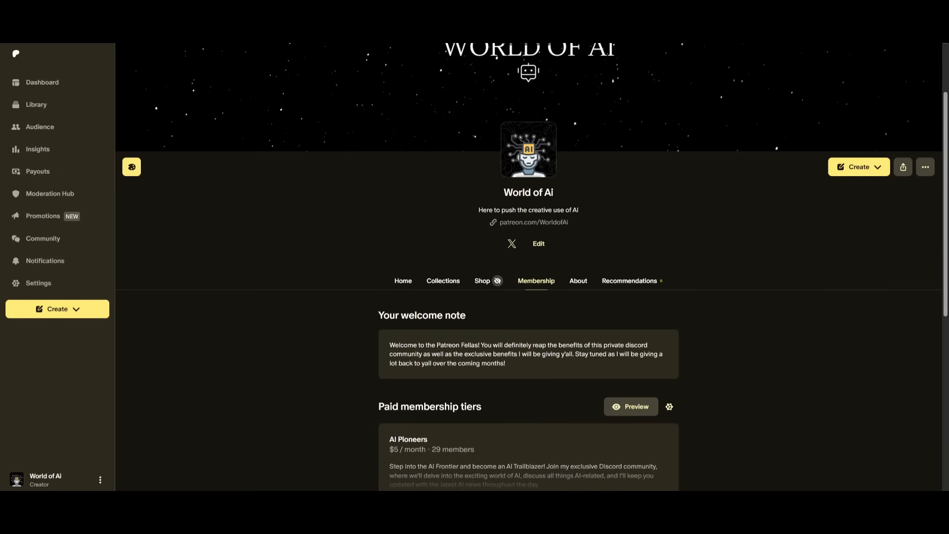
# - Scroll up on the World of AI Patreon Membership page and select an element
pyautogui.scroll(3)
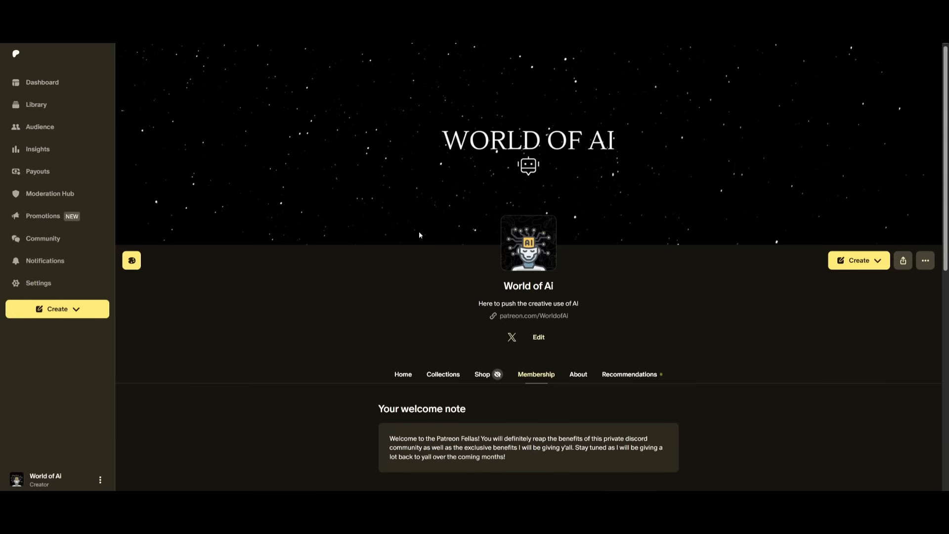
pyautogui.click(511, 337)
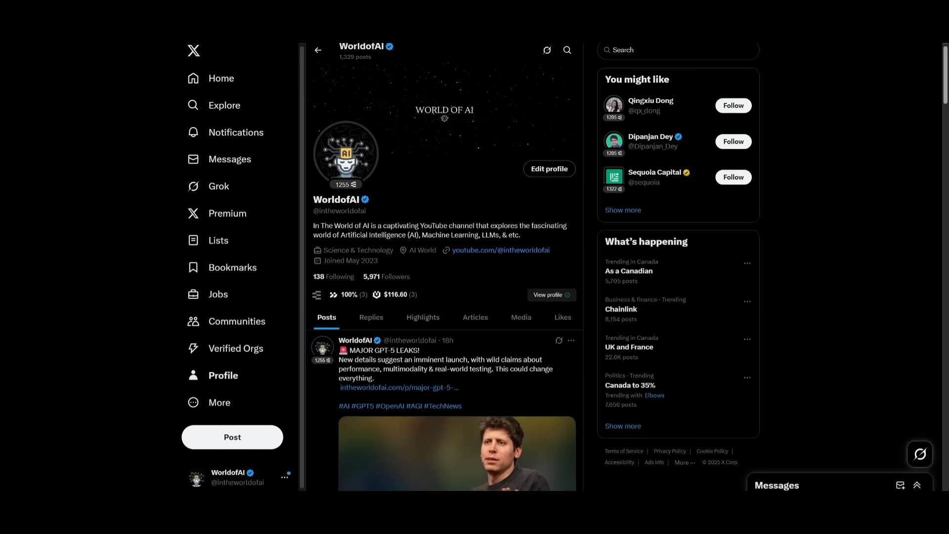
pyautogui.scroll(-3)
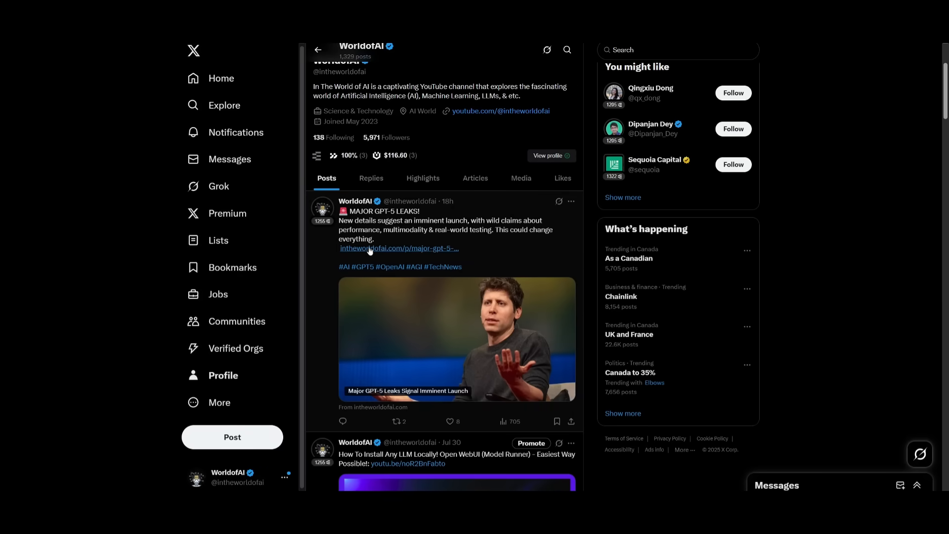
pyautogui.moveTo(395, 208)
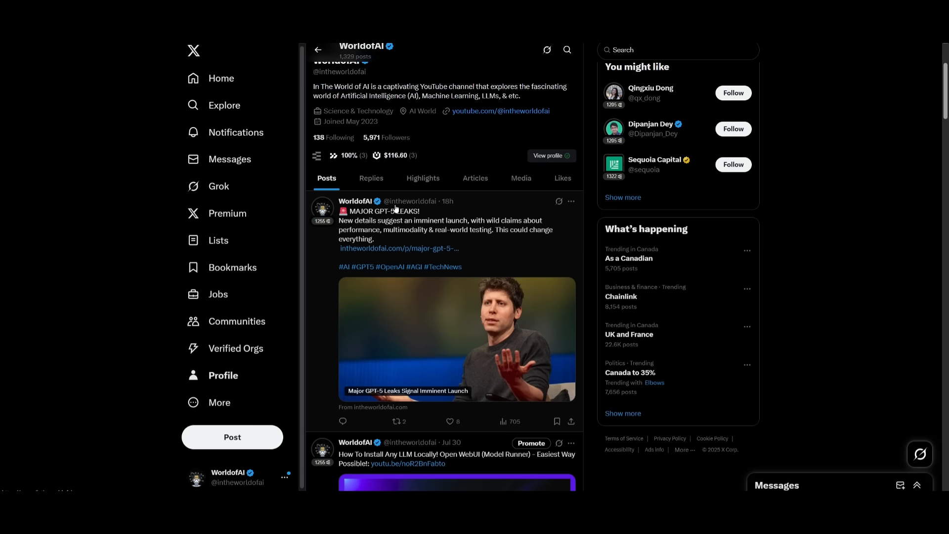
pyautogui.scroll(3)
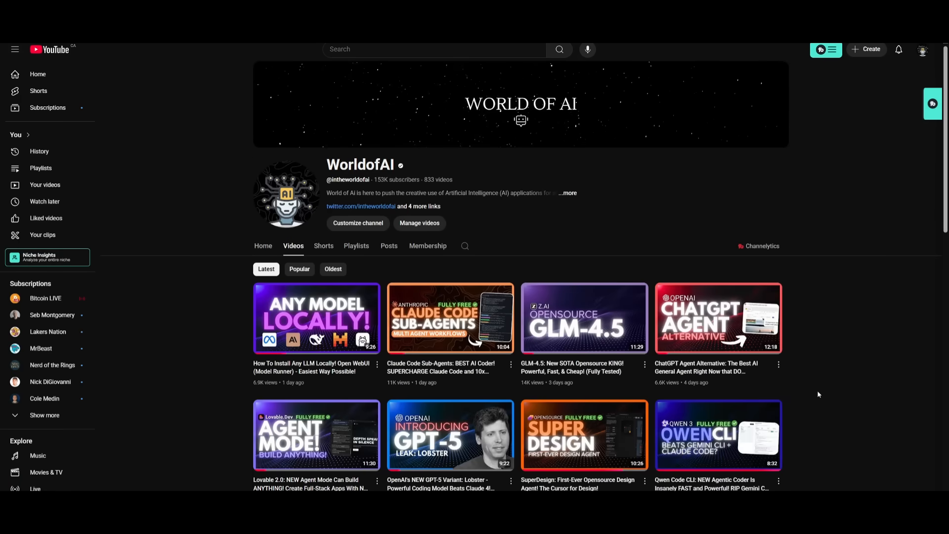
pyautogui.scroll(-3)
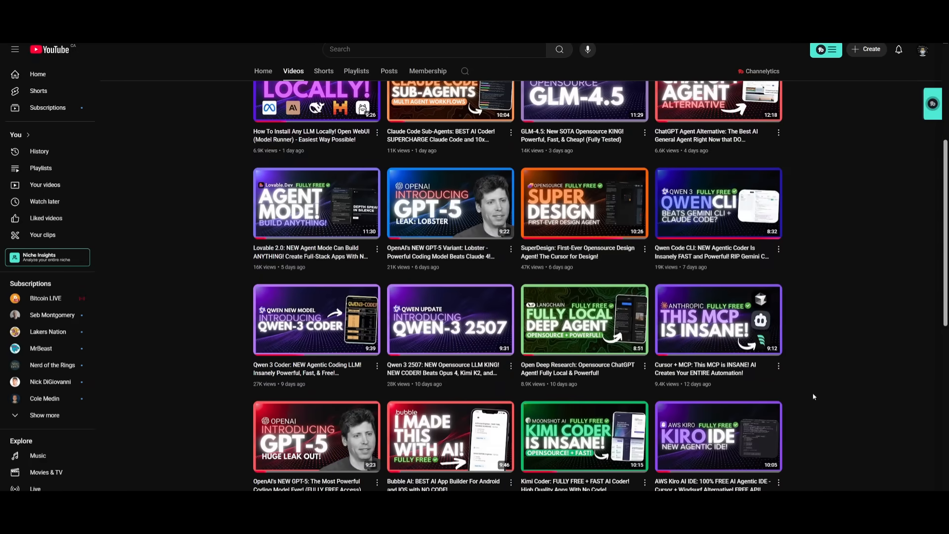
pyautogui.scroll(-3)
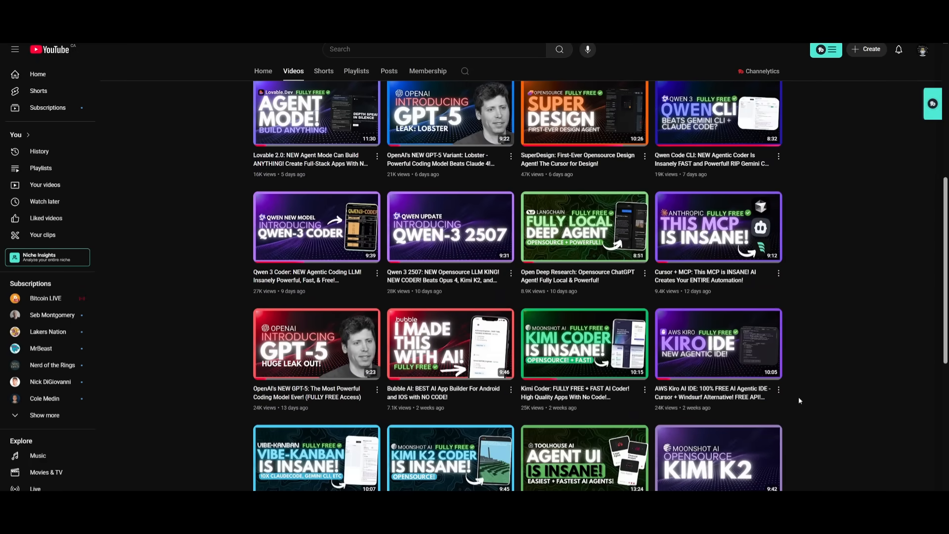
pyautogui.scroll(-3)
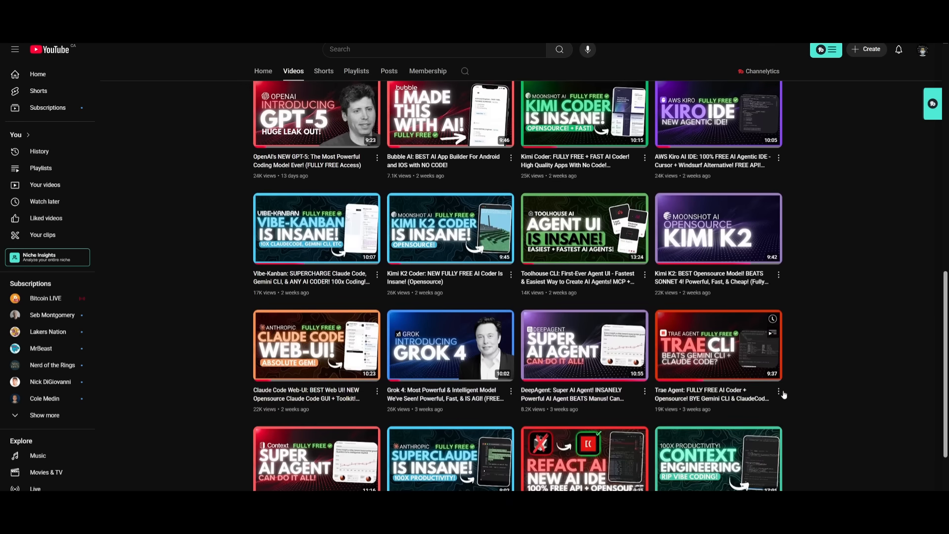
pyautogui.scroll(-3)
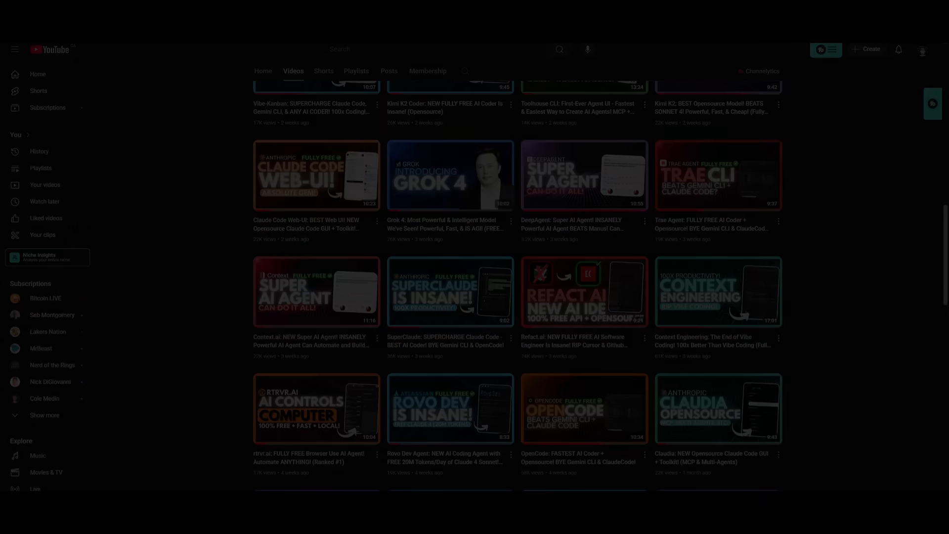